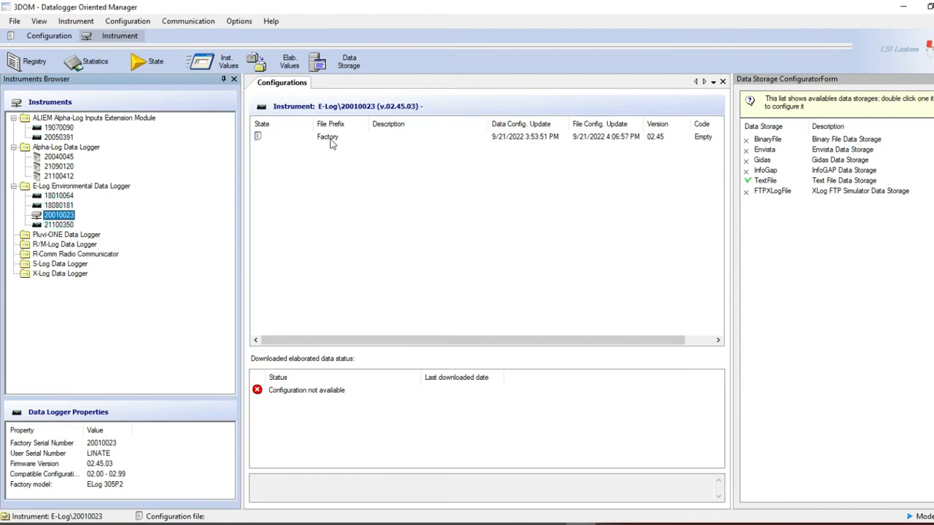
Save the Factory configuration as a new copy with the file prefix Demo1
{"action": "left_click", "coordinate": [327, 137]}
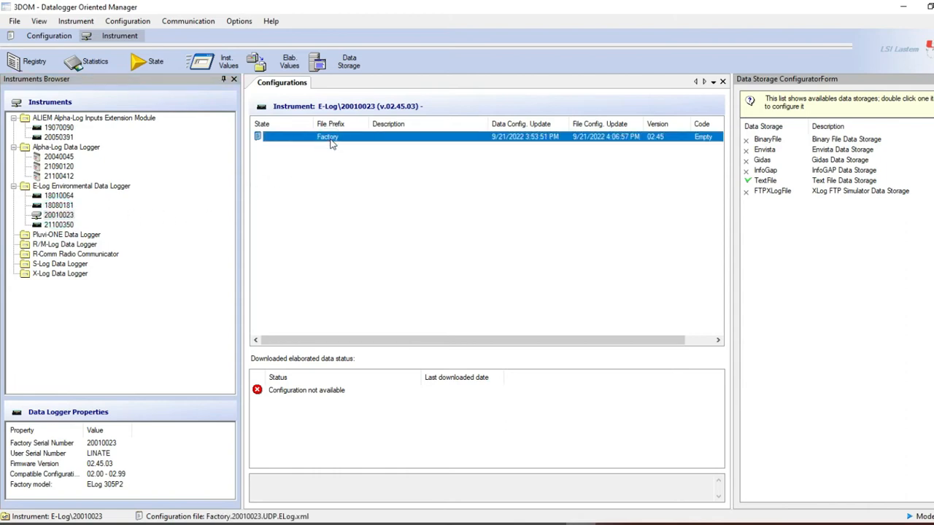
{"action": "mouse_move", "coordinate": [333, 143]}
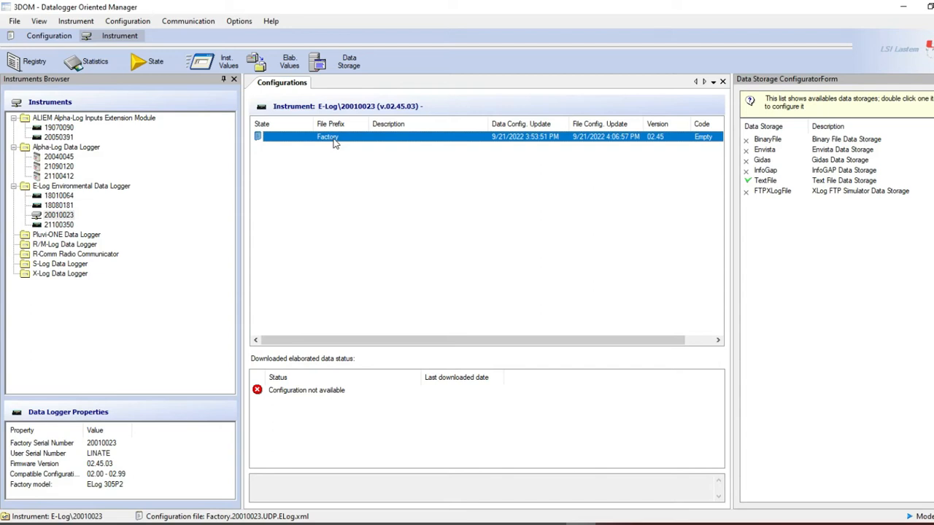
{"action": "right_click", "coordinate": [328, 136]}
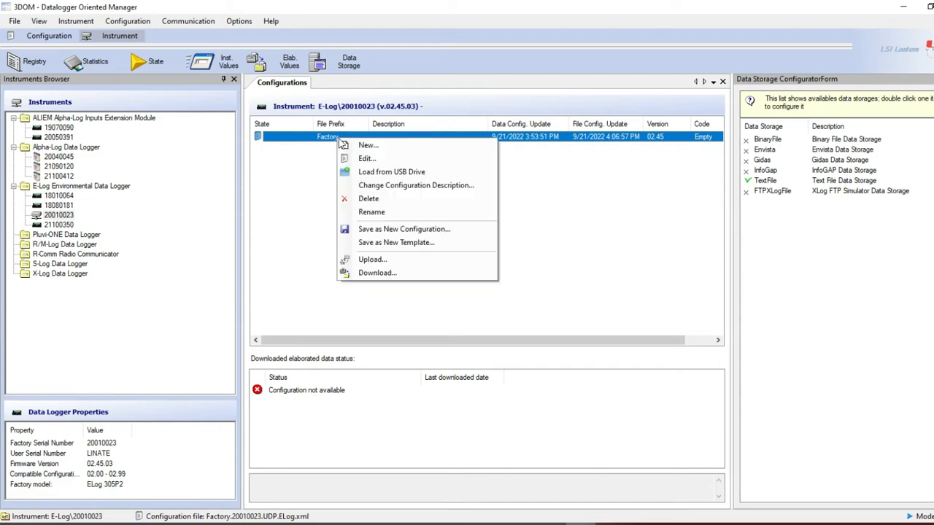
{"action": "left_click", "coordinate": [371, 211]}
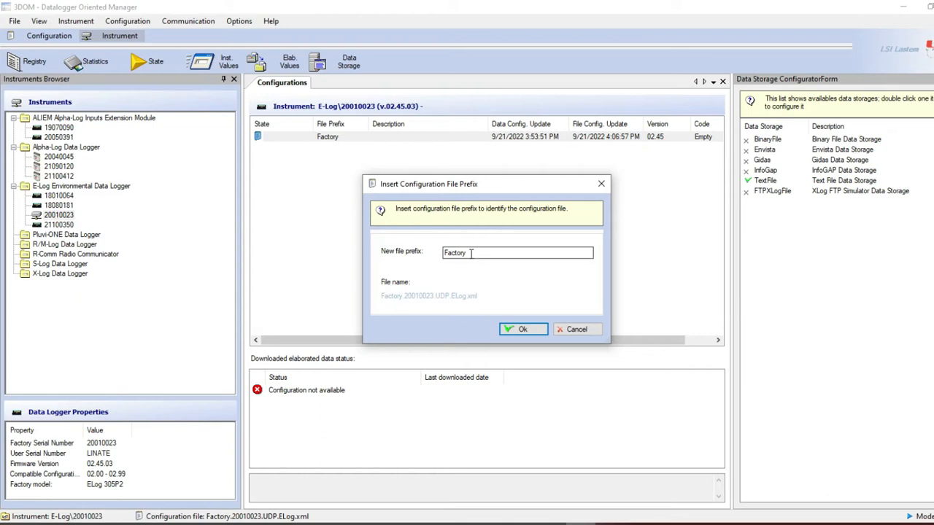
{"action": "type", "text": "Demo1"}
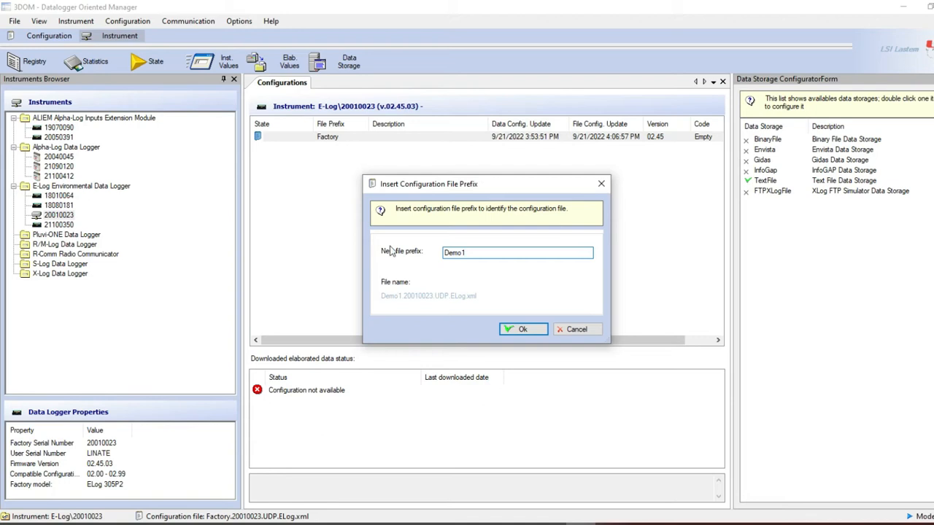
{"action": "left_click", "coordinate": [522, 329]}
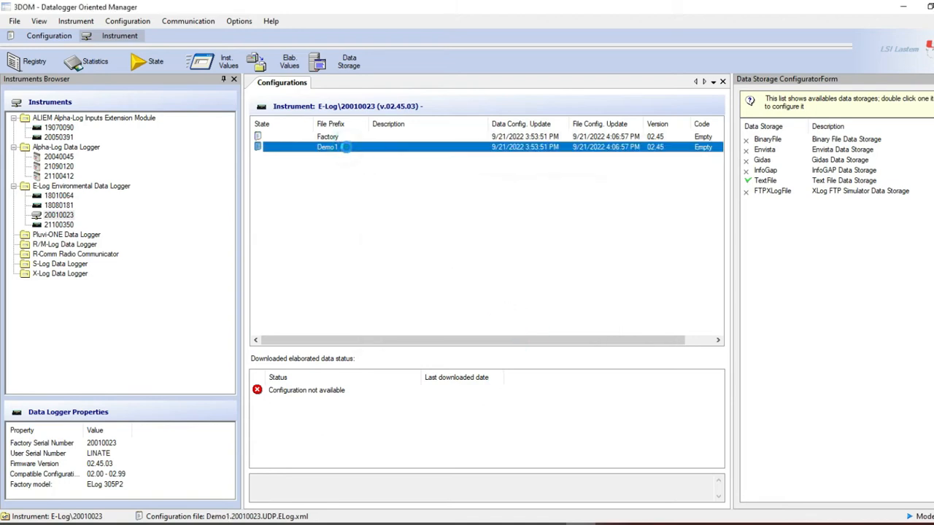
Open Demo1 in the maximized configuration editor and show its Measures list
{"action": "double_click", "coordinate": [327, 147]}
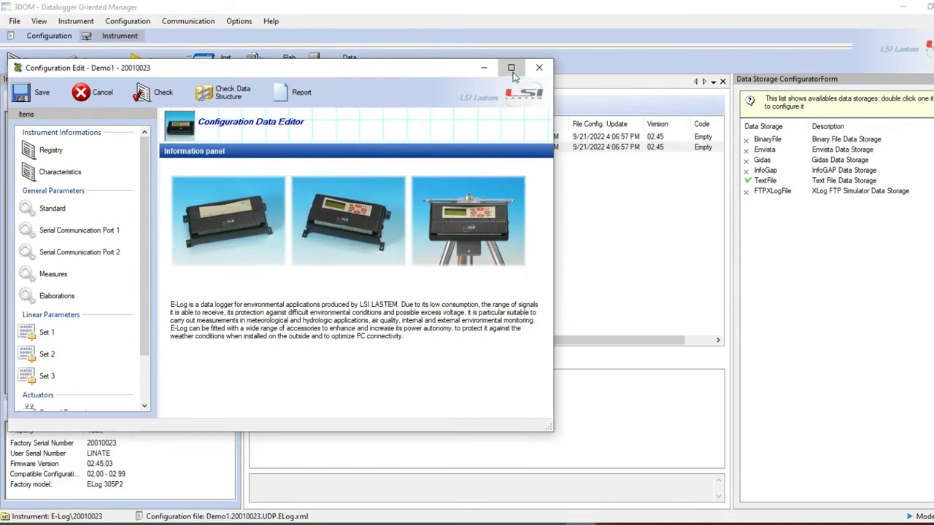
{"action": "left_click", "coordinate": [511, 68]}
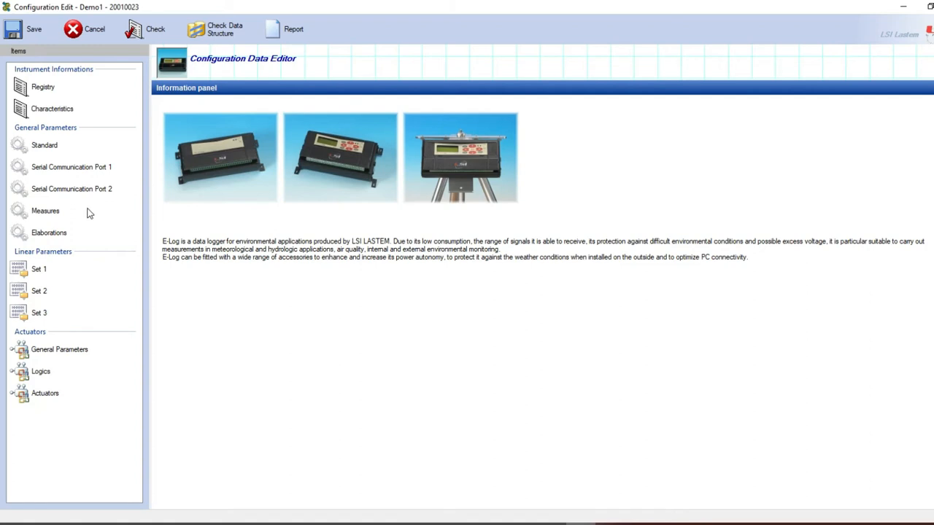
{"action": "left_click", "coordinate": [45, 210]}
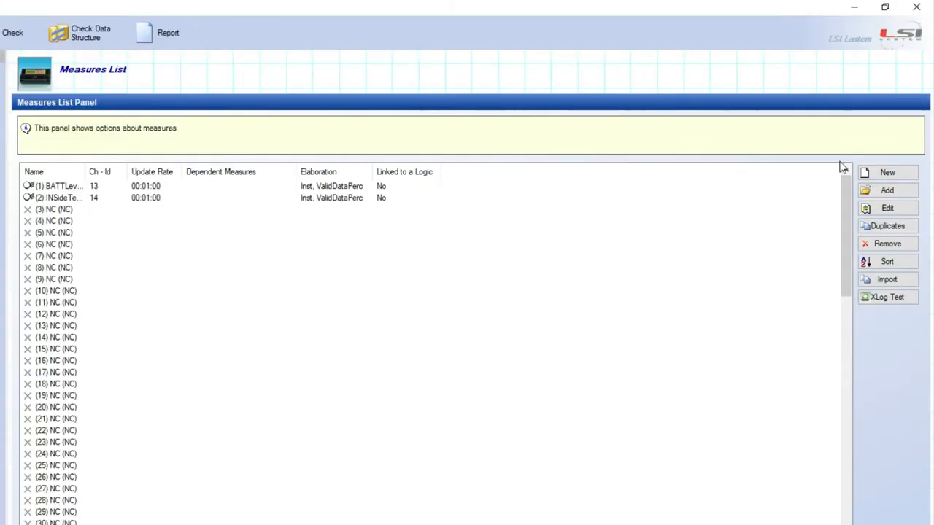
Search the sensor library for dma672.1 and import the DMA672.1an sensor
{"action": "left_click", "coordinate": [887, 190]}
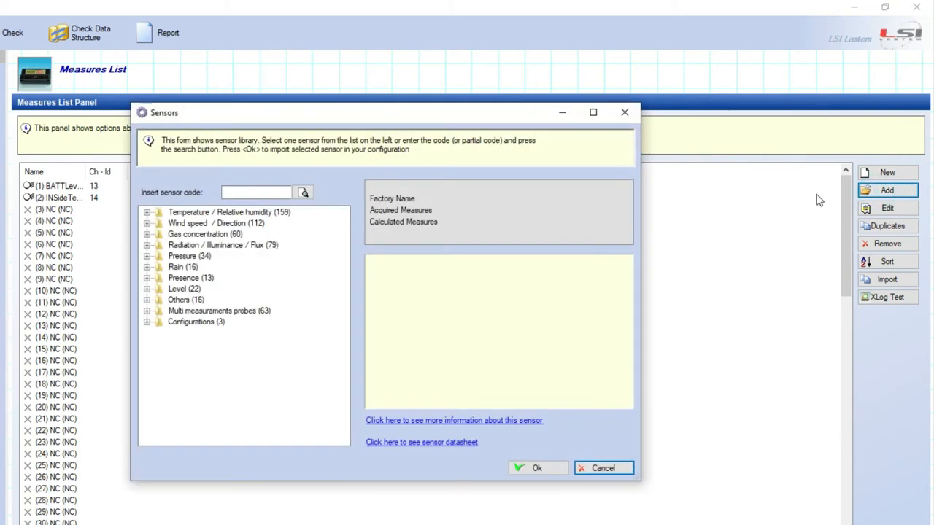
{"action": "left_click", "coordinate": [255, 192]}
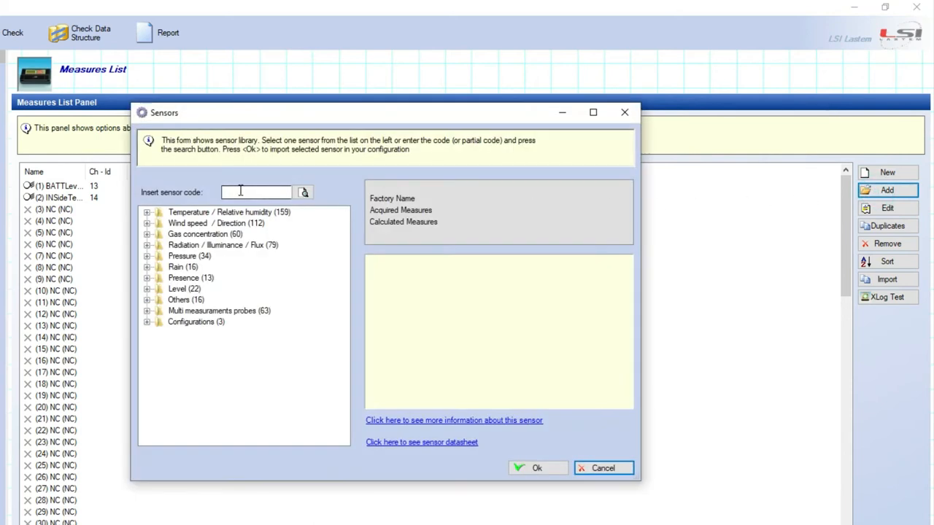
{"action": "type", "text": "dma672.1"}
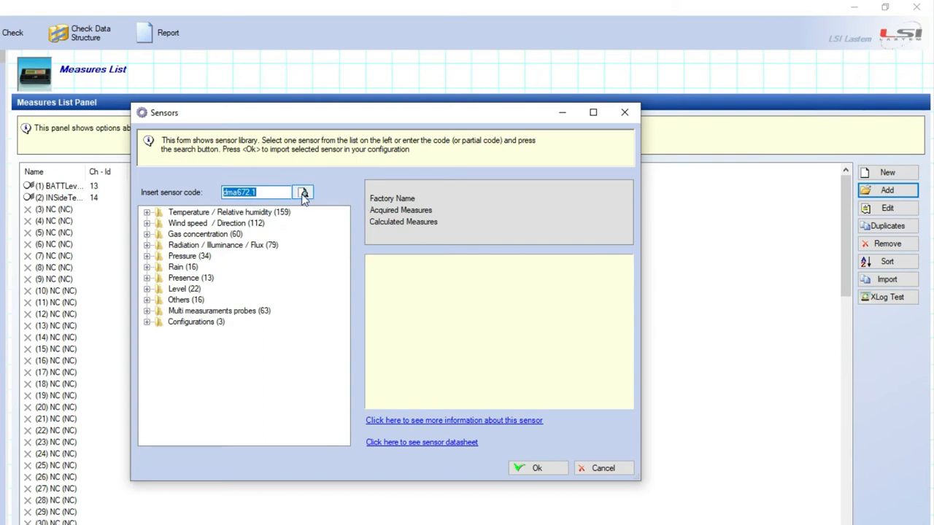
{"action": "left_click", "coordinate": [303, 191]}
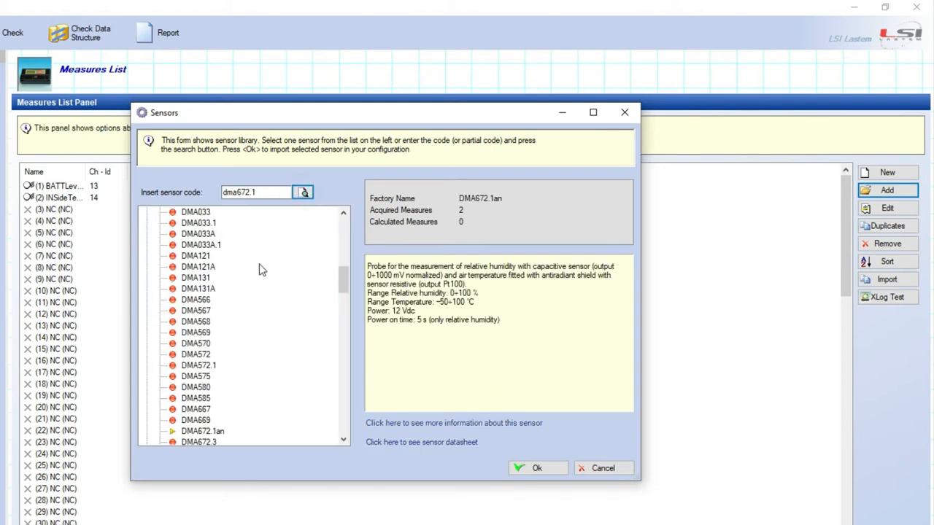
{"action": "left_click", "coordinate": [203, 431]}
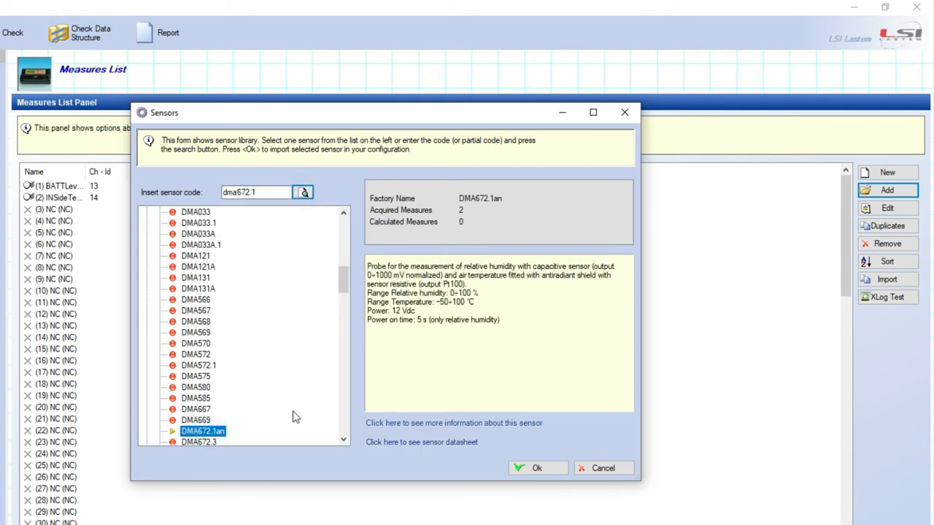
{"action": "left_click", "coordinate": [537, 468]}
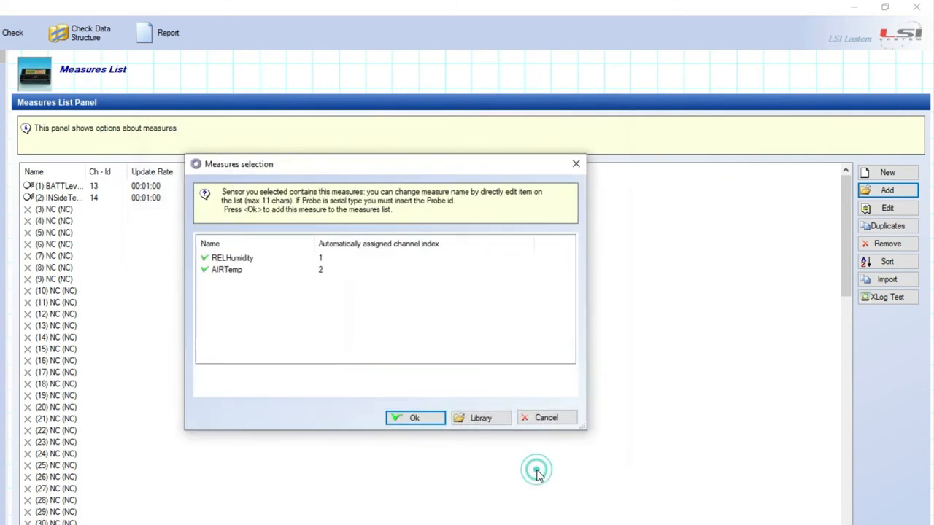
{"action": "mouse_move", "coordinate": [346, 262]}
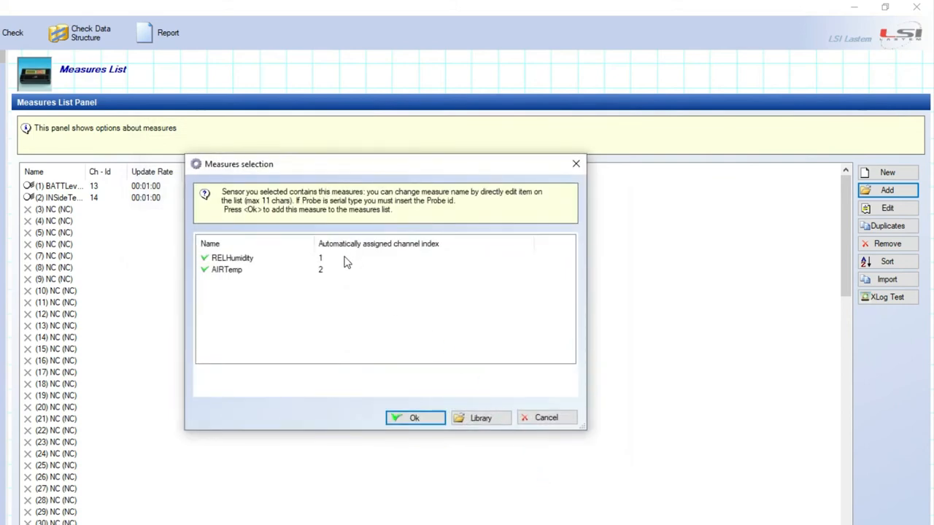
{"action": "mouse_move", "coordinate": [337, 268]}
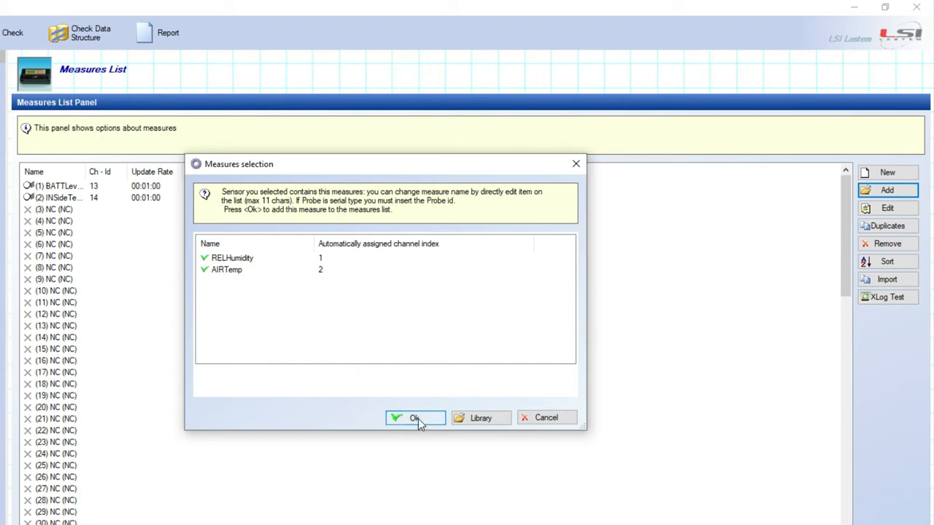
Add the RELHumidity and AIRTemp measures, widen the Name column, and review the rows
{"action": "left_click", "coordinate": [415, 418]}
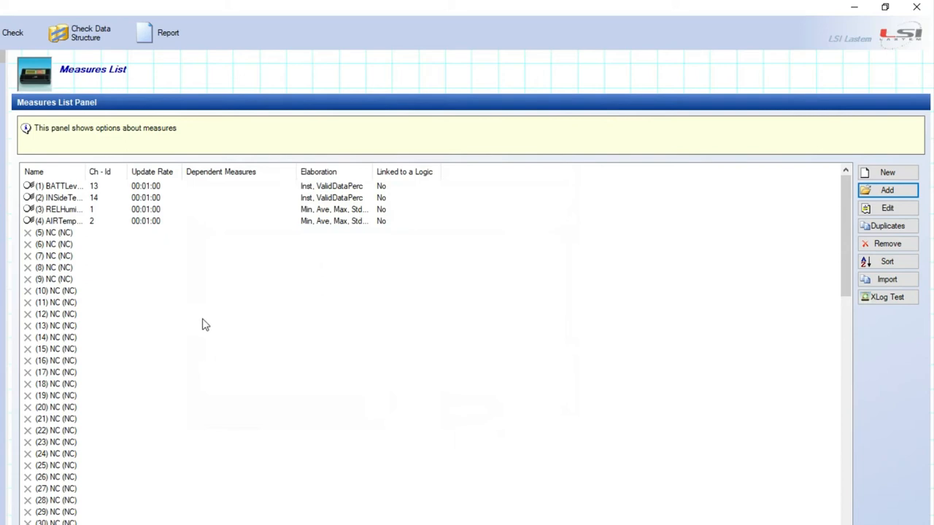
{"action": "left_click", "coordinate": [62, 185]}
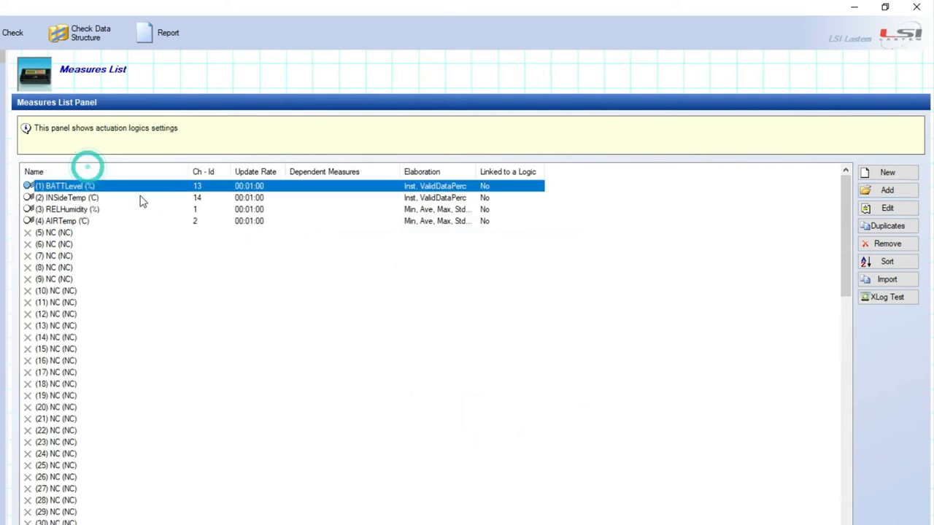
{"action": "left_click", "coordinate": [66, 221]}
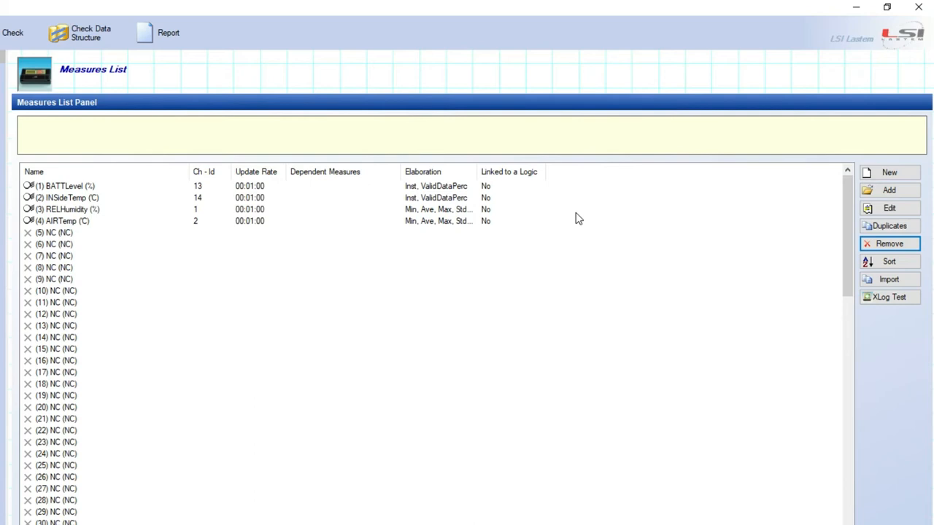
{"action": "mouse_move", "coordinate": [15, 226]}
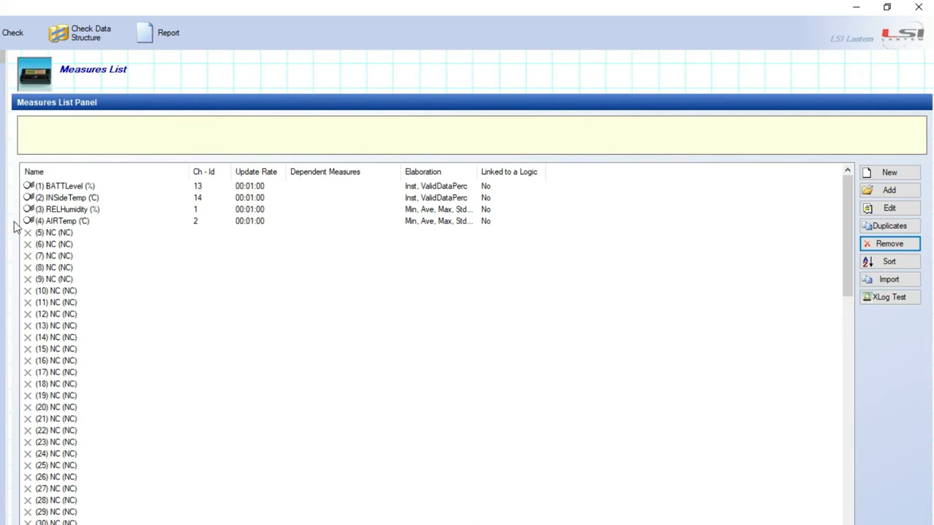
{"action": "left_click", "coordinate": [65, 209]}
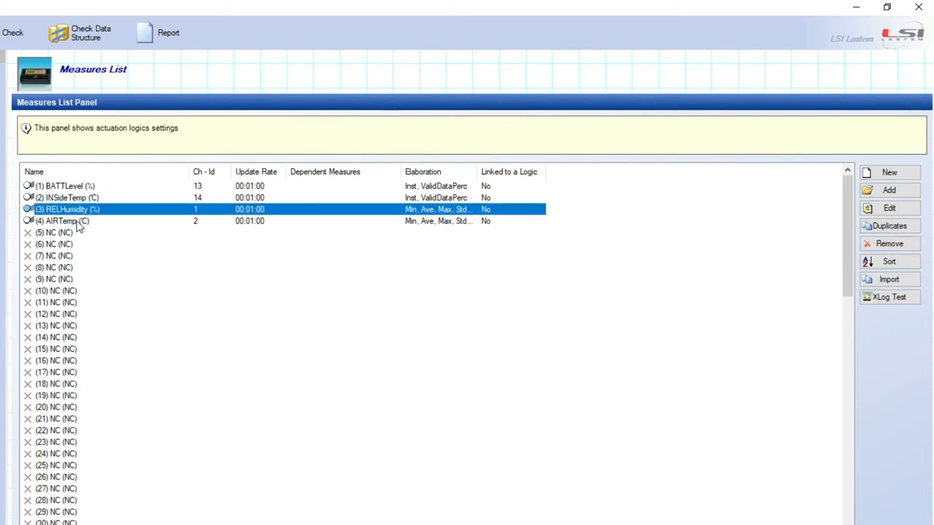
{"action": "left_click", "coordinate": [62, 221]}
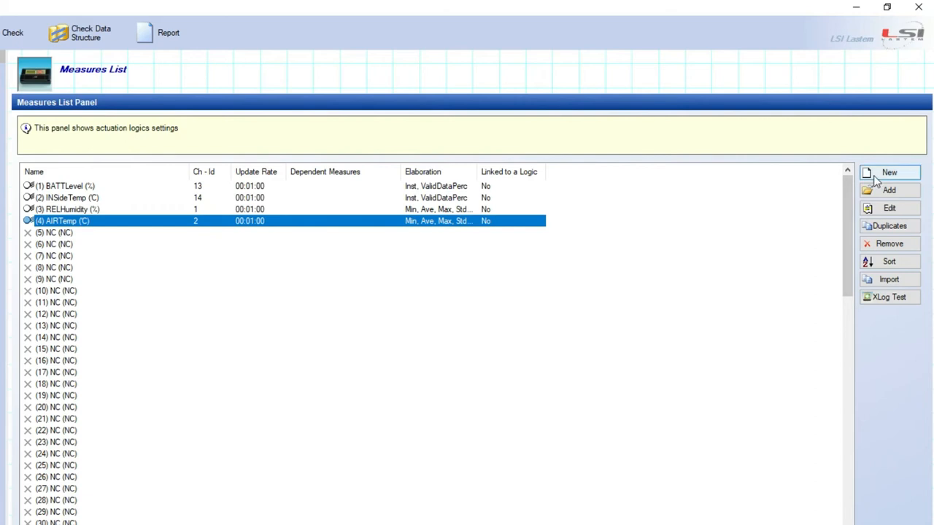
Create a new calculated measure and expand its calculation type list
{"action": "left_click", "coordinate": [889, 172]}
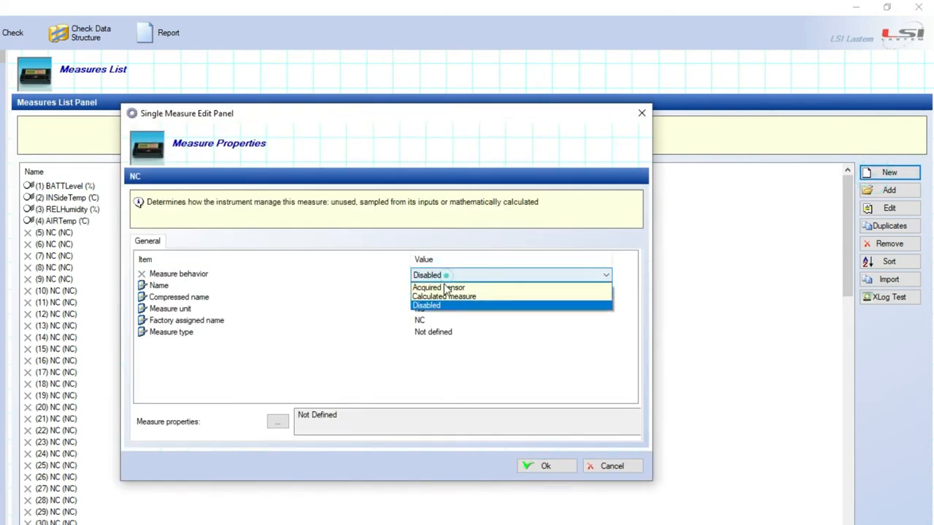
{"action": "left_click", "coordinate": [443, 296]}
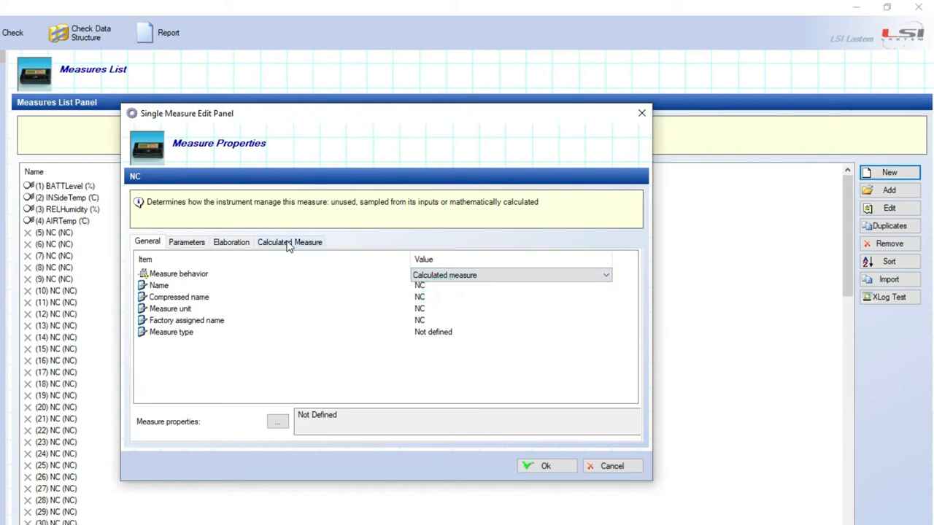
{"action": "left_click", "coordinate": [290, 242]}
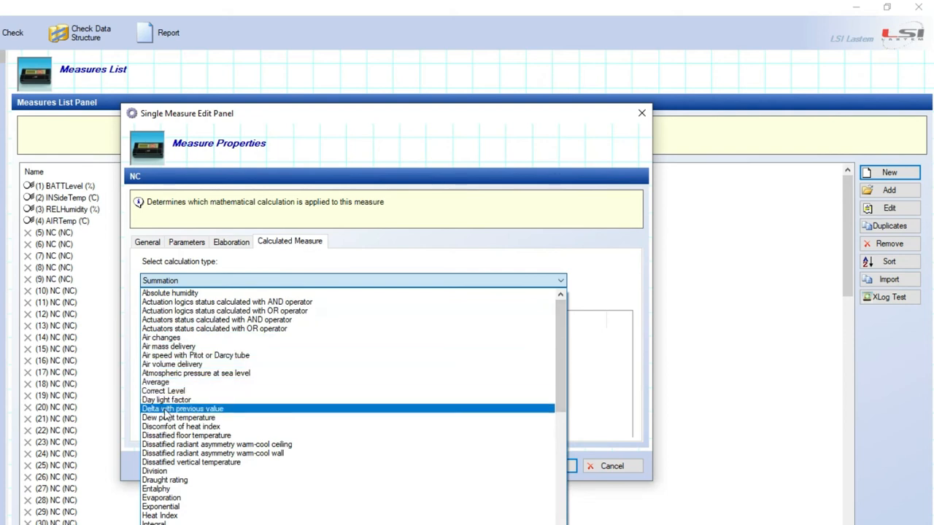
Set the calculation to dew point temperature with Ta = AIRTemp and Rh = RELHumidity
{"action": "left_click", "coordinate": [178, 417]}
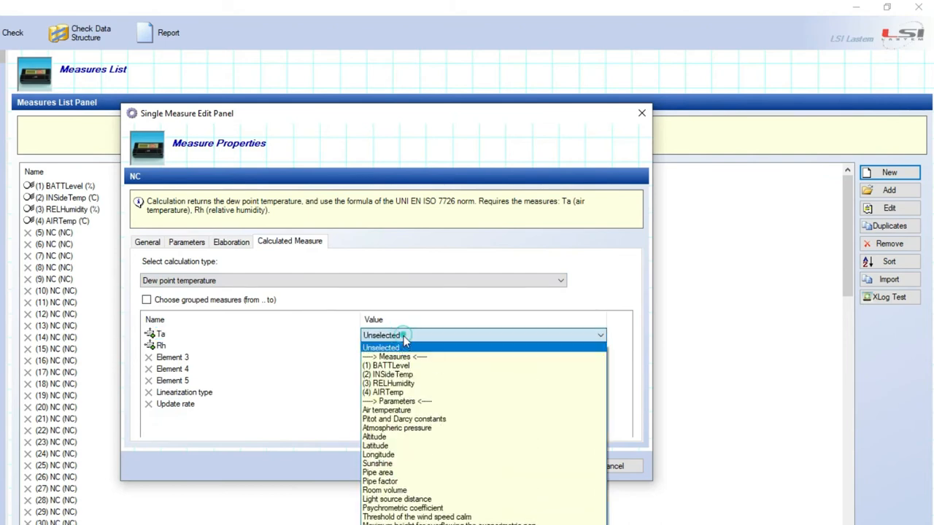
{"action": "left_click", "coordinate": [389, 392]}
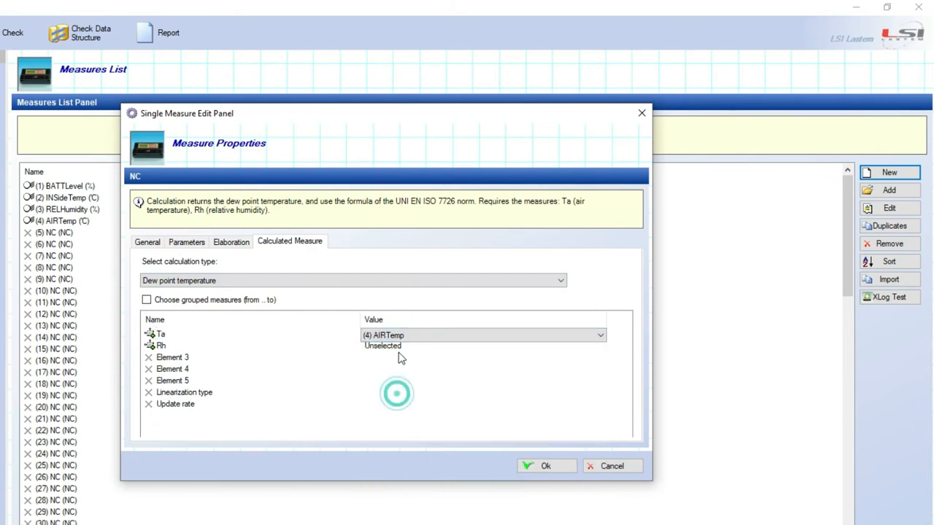
{"action": "left_click", "coordinate": [483, 346]}
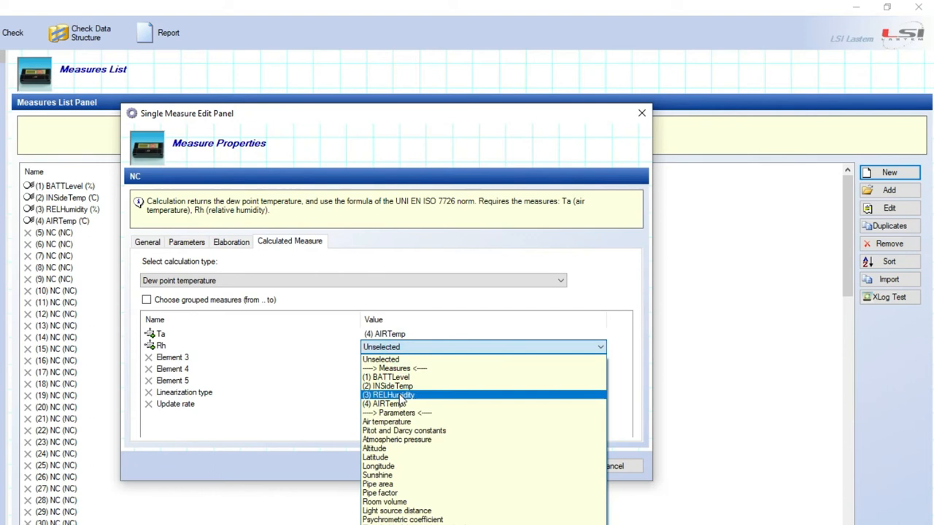
{"action": "left_click", "coordinate": [389, 394]}
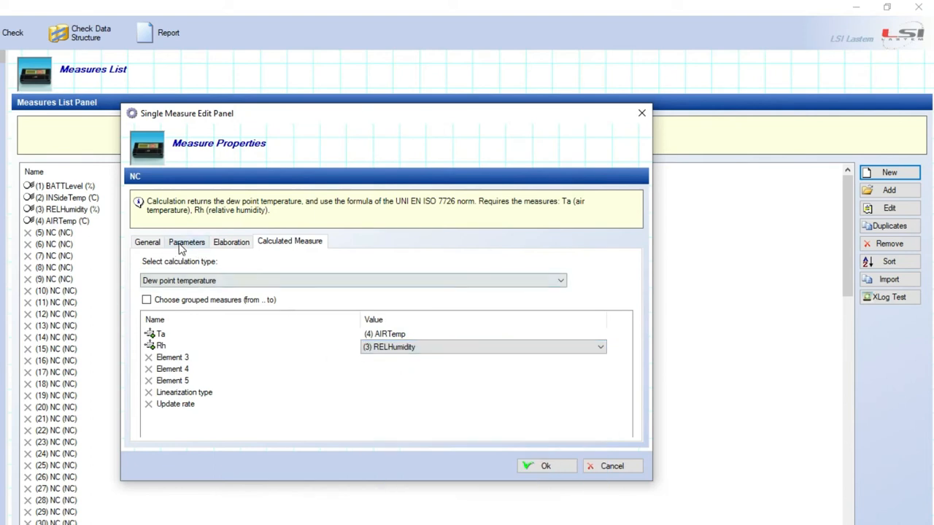
Name the measure DewPoint with compressed name DP and unit °C
{"action": "left_click", "coordinate": [146, 242]}
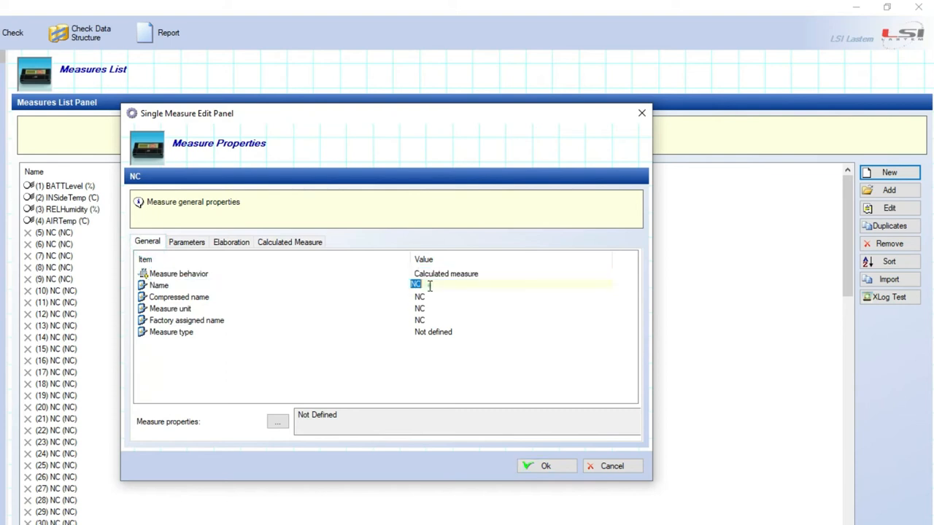
{"action": "type", "text": "Dew"}
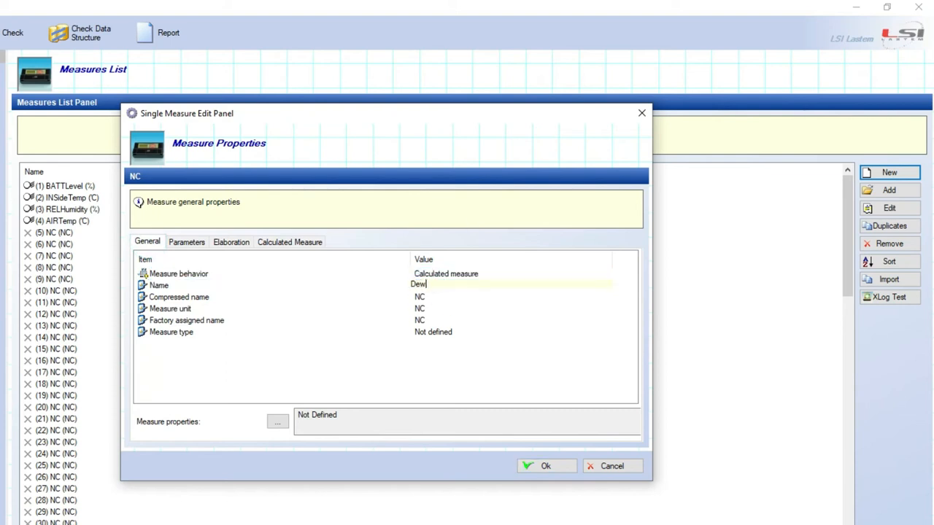
{"action": "type", "text": "Point"}
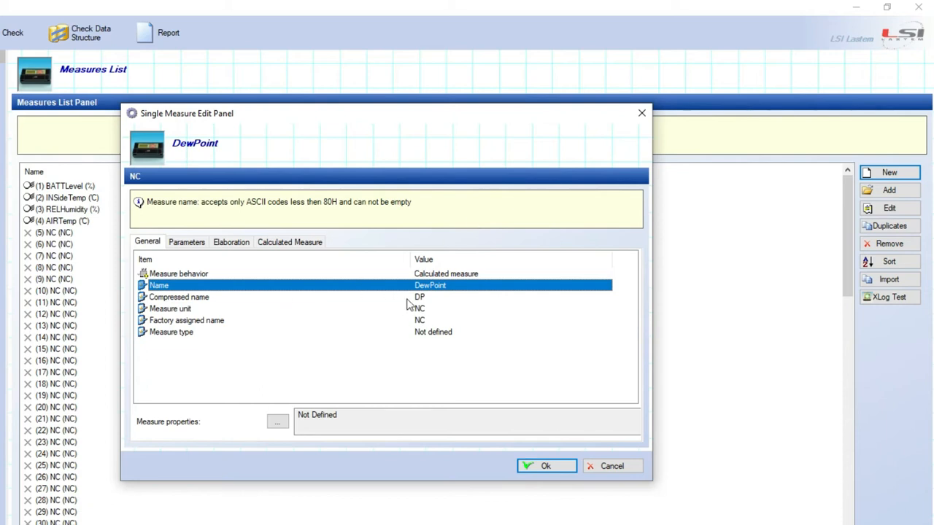
{"action": "left_click", "coordinate": [510, 308]}
{"action": "type", "text": "°"}
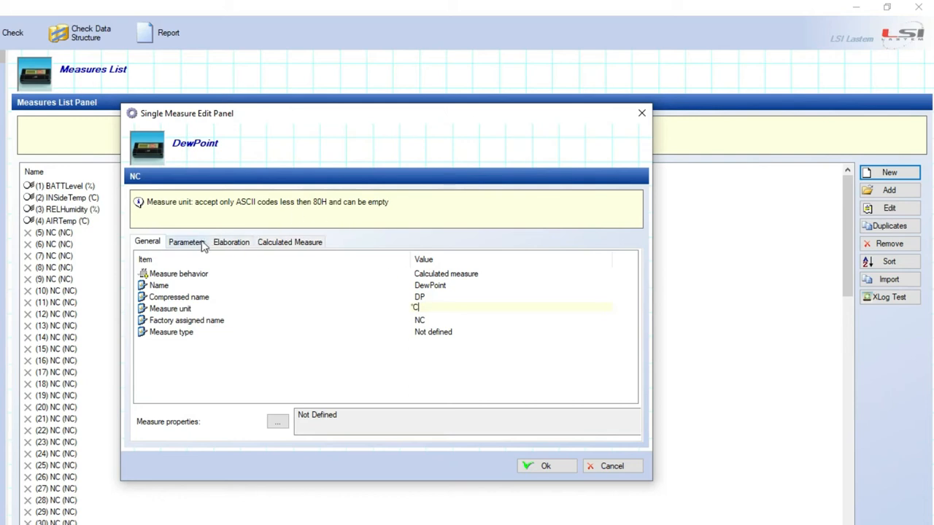
Give DewPoint 0.1 precision, Temperature measure type, and the DewPoint measure property
{"action": "left_click", "coordinate": [186, 242]}
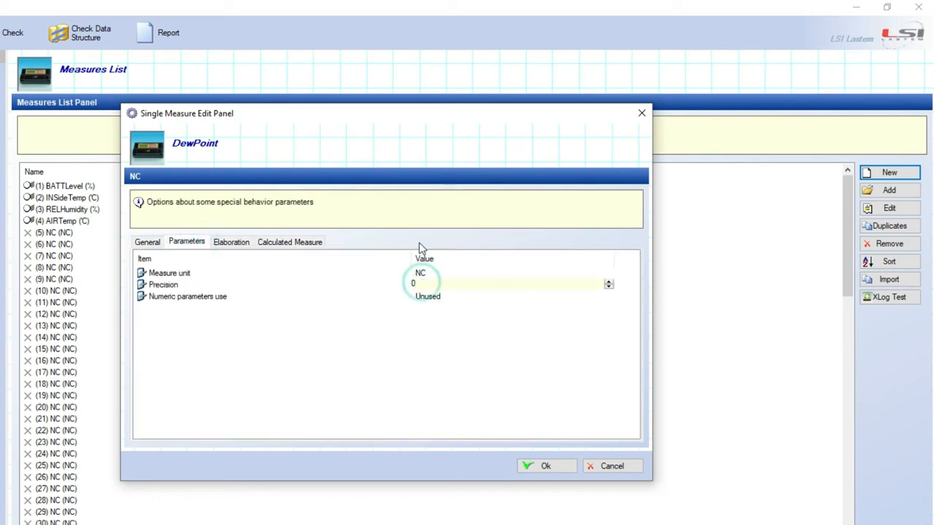
{"action": "type", "text": "0.1"}
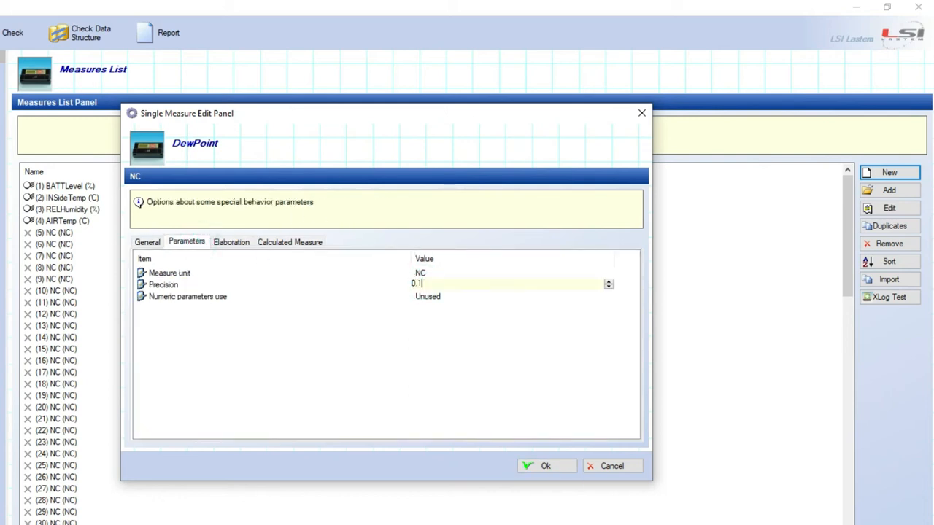
{"action": "left_click", "coordinate": [148, 242]}
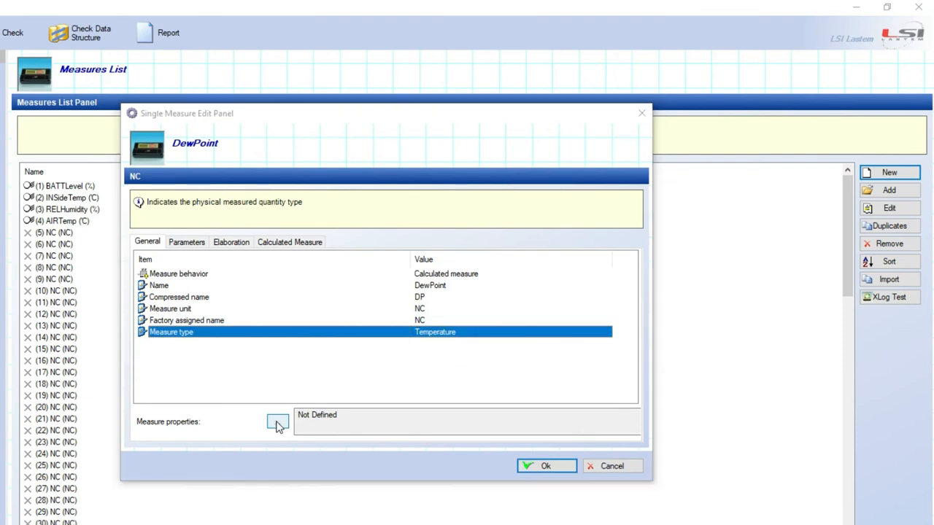
{"action": "left_click", "coordinate": [278, 421]}
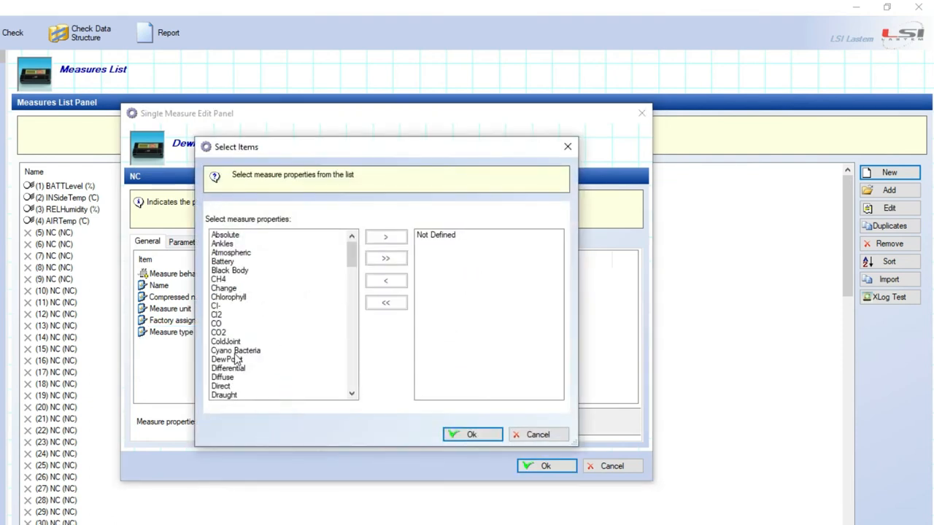
{"action": "left_click", "coordinate": [385, 237]}
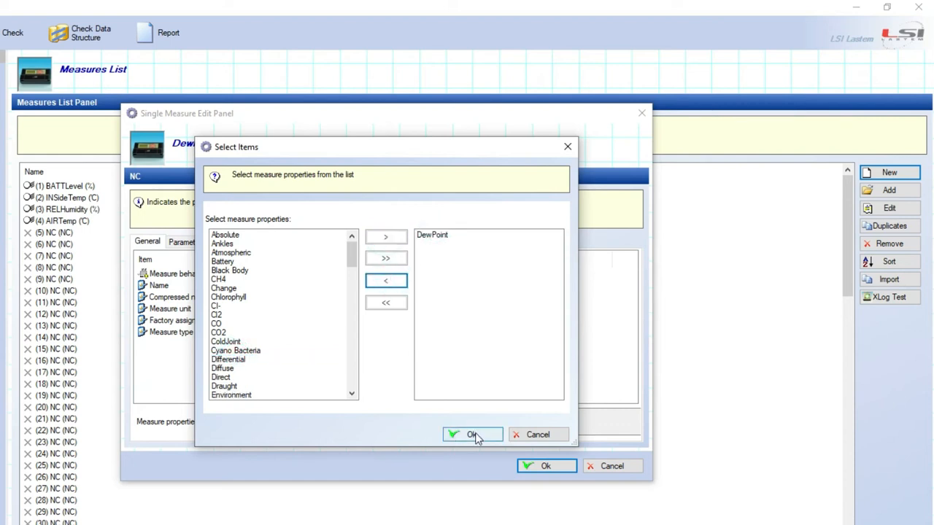
{"action": "left_click", "coordinate": [471, 434]}
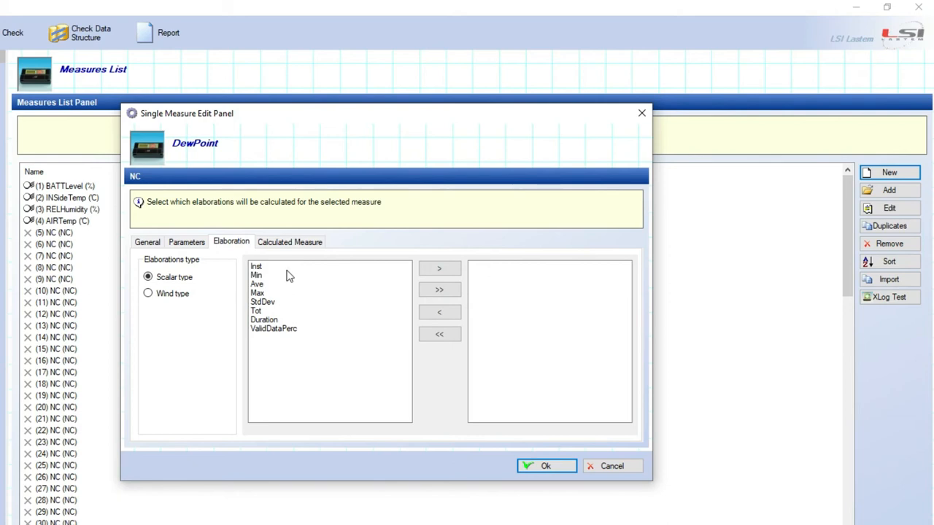
Add Min, Ave and Max elaborations to DewPoint and save the measure
{"action": "left_click", "coordinate": [256, 275]}
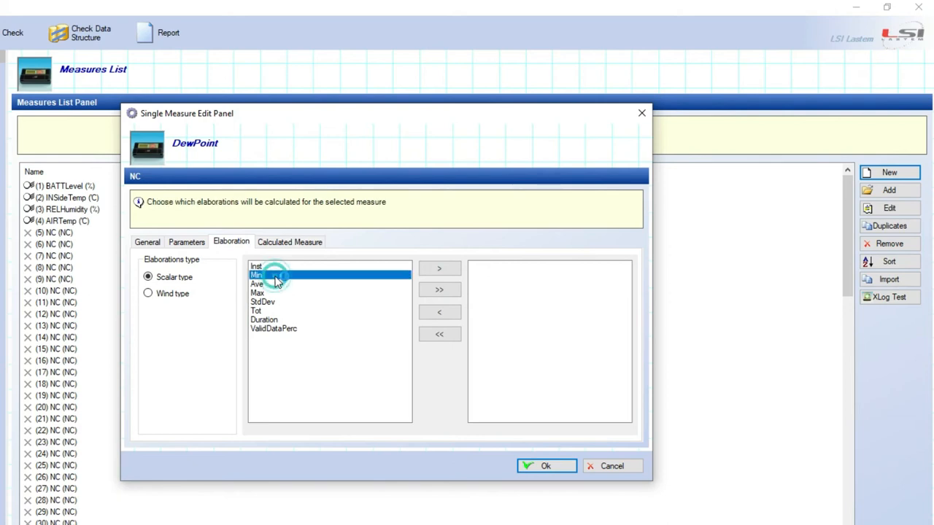
{"action": "left_click", "coordinate": [274, 275]}
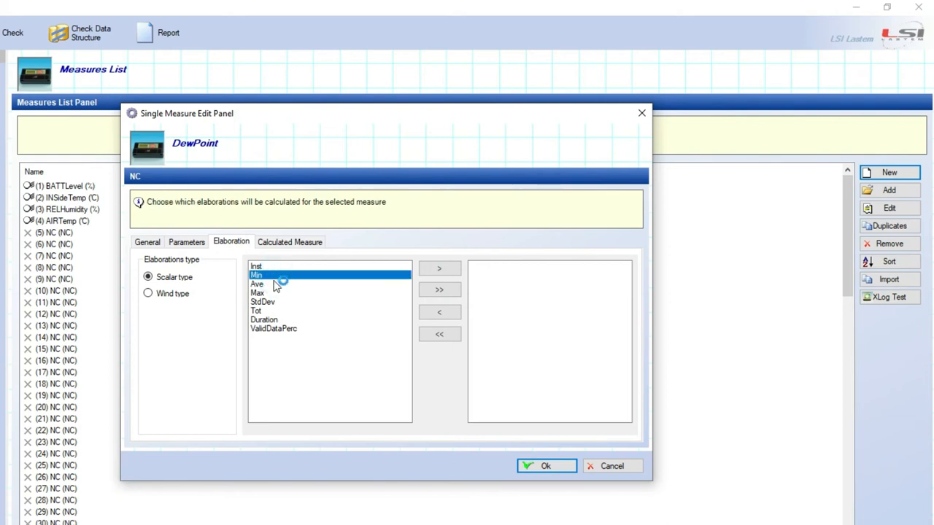
{"action": "left_click", "coordinate": [439, 269]}
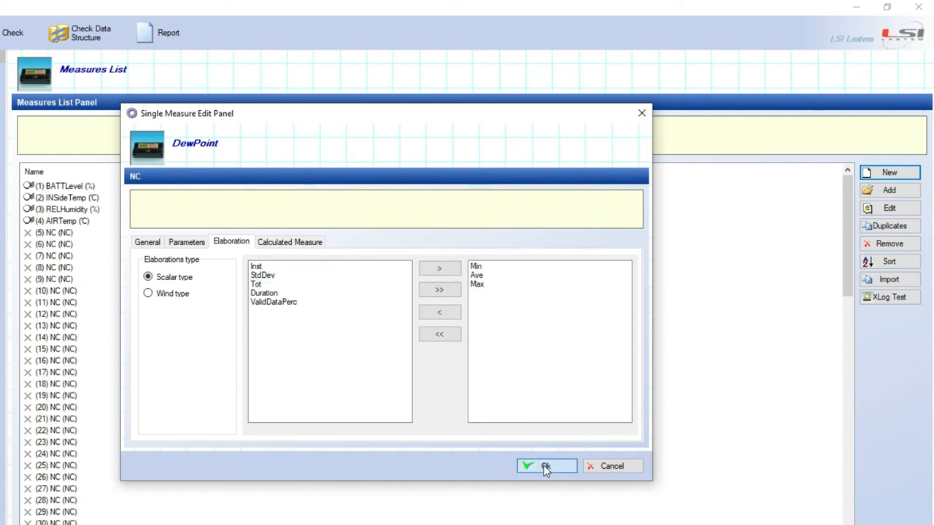
{"action": "left_click", "coordinate": [546, 466]}
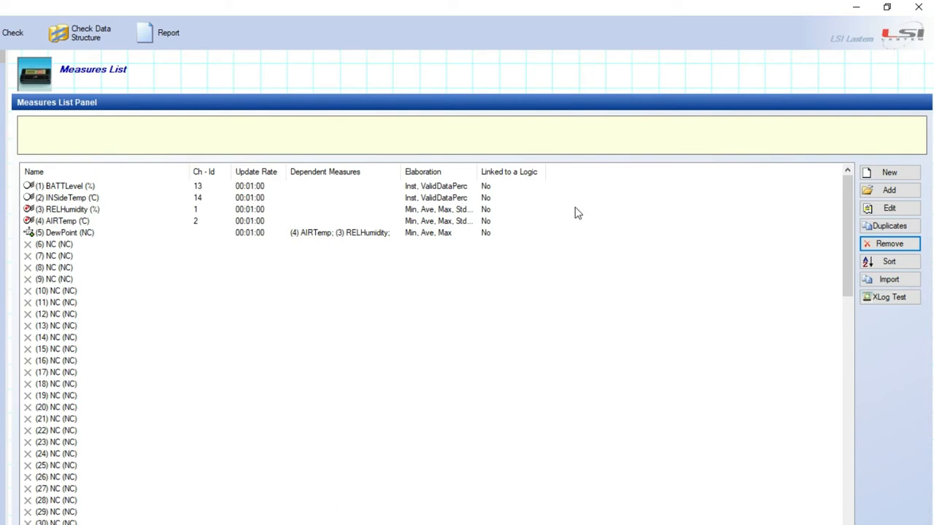
Import the DPA154 radiometer and add its GLOBalRad measure on channel 3
{"action": "left_click", "coordinate": [889, 190]}
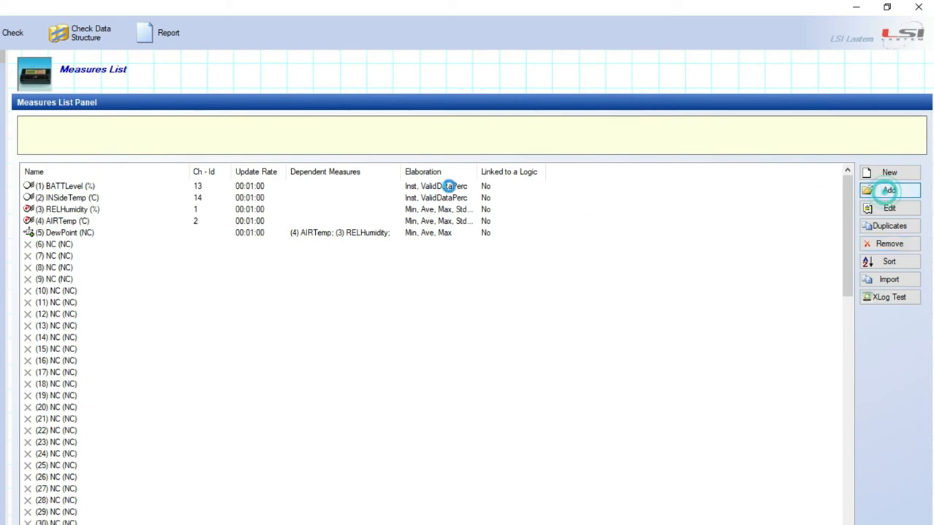
{"action": "left_click", "coordinate": [888, 191]}
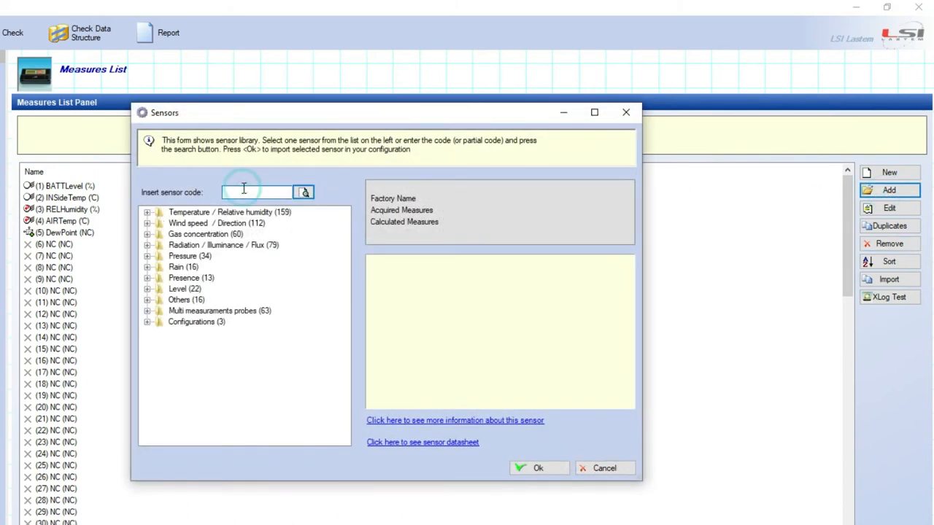
{"action": "type", "text": "DPA154"}
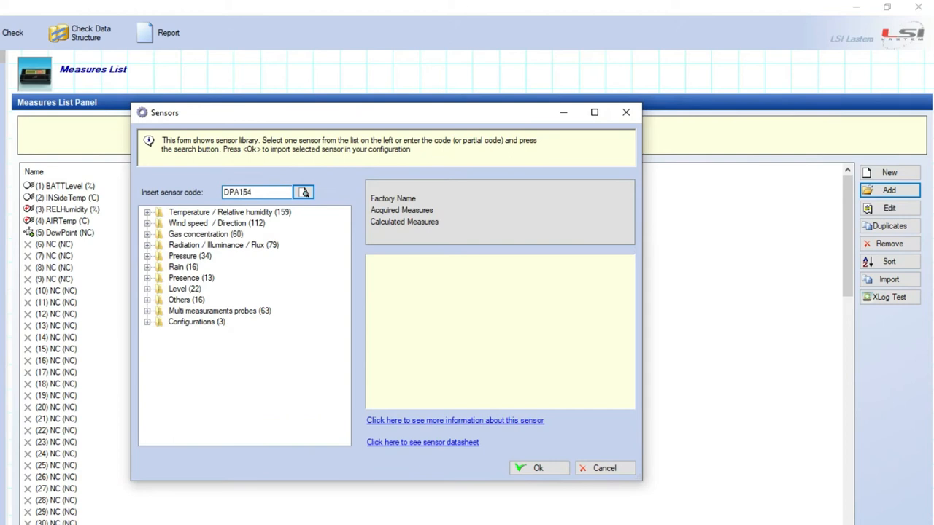
{"action": "left_click", "coordinate": [304, 192]}
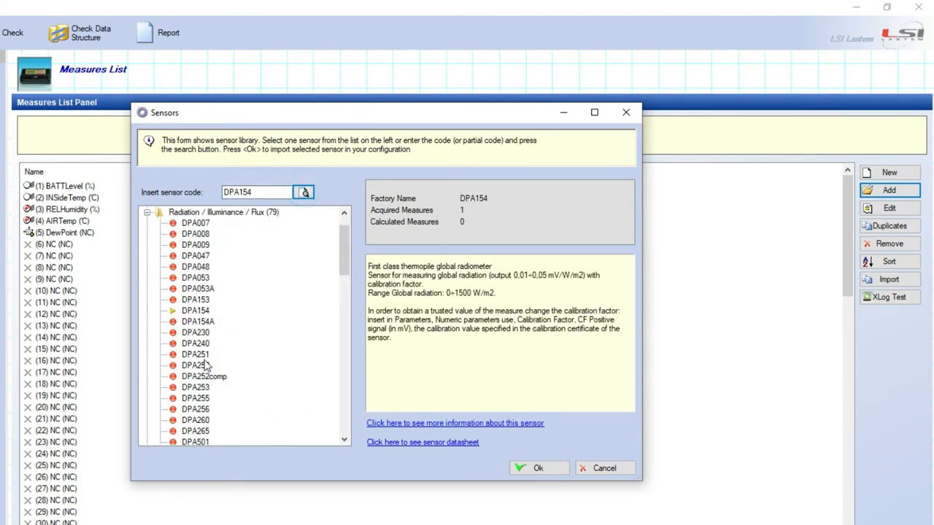
{"action": "left_click", "coordinate": [195, 310]}
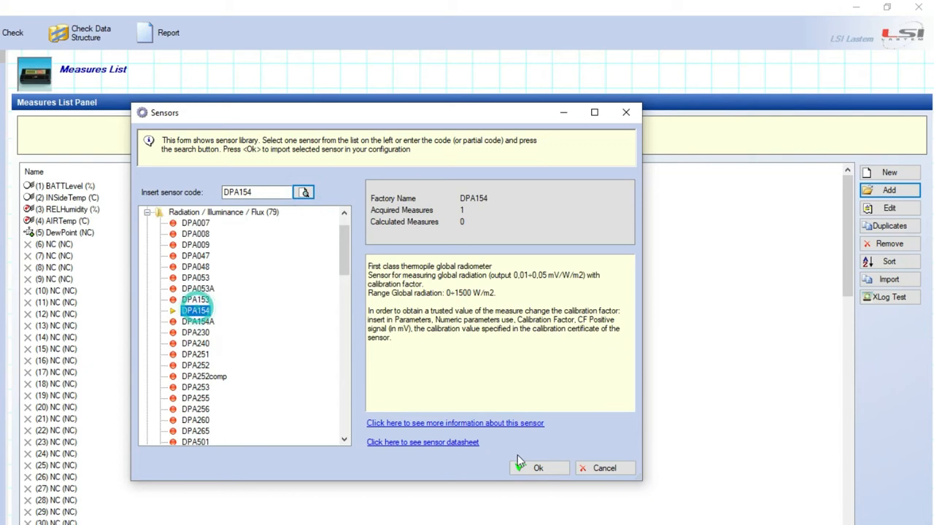
{"action": "left_click", "coordinate": [537, 467]}
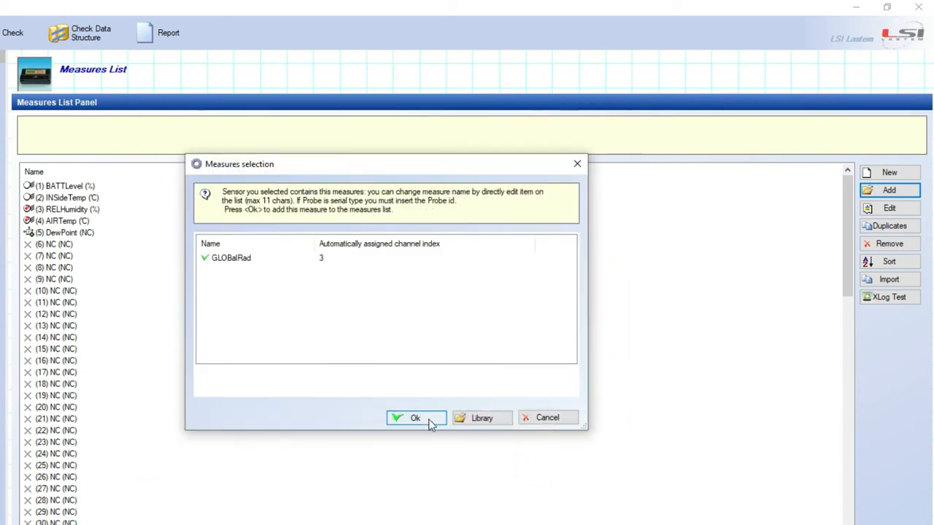
{"action": "left_click", "coordinate": [415, 417]}
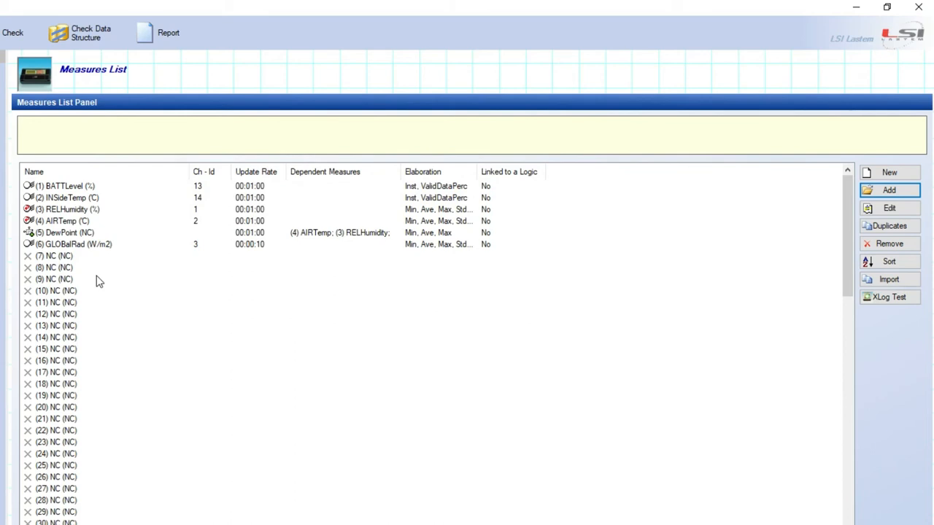
Set GLOBalRad's sensitivity to 12.2 µV/Wm2 from its calibration report
{"action": "left_click", "coordinate": [98, 243]}
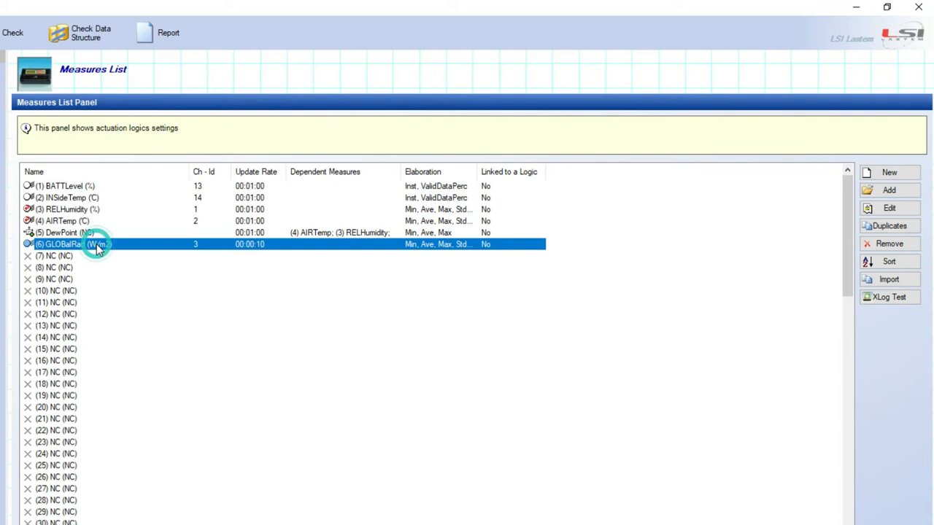
{"action": "left_click", "coordinate": [889, 208]}
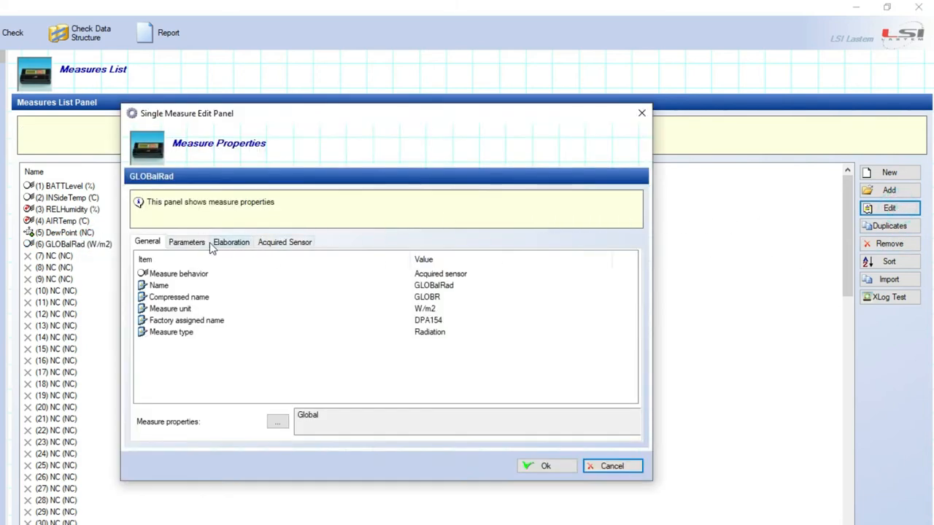
{"action": "left_click", "coordinate": [186, 242]}
{"action": "type", "text": "12.2"}
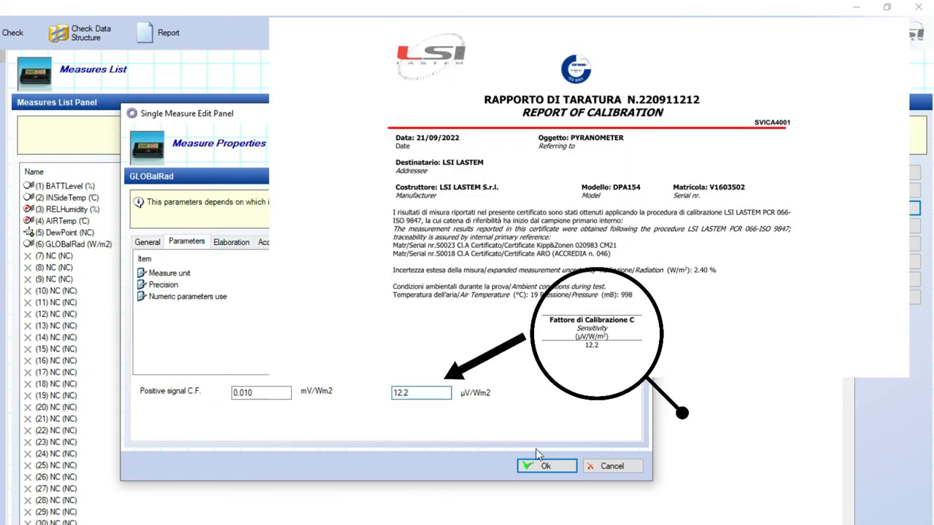
{"action": "left_click", "coordinate": [546, 466]}
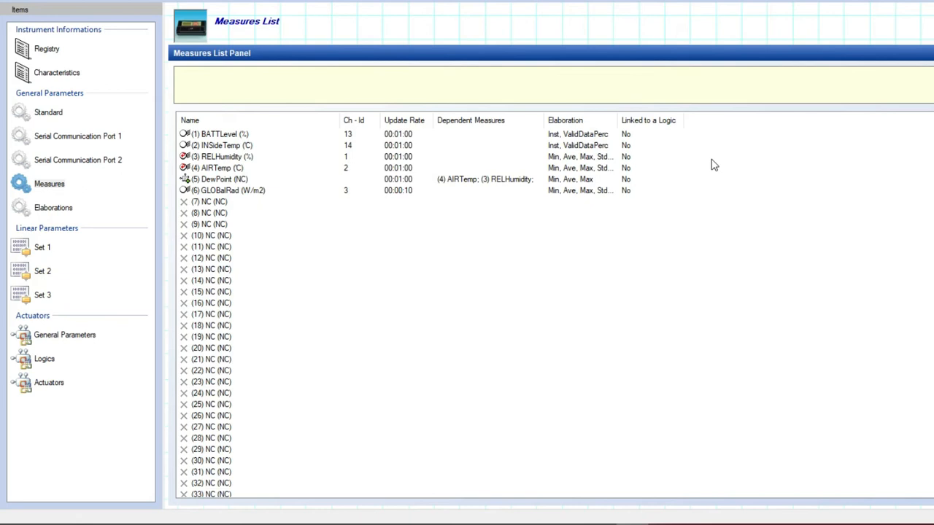
{"action": "left_click", "coordinate": [48, 113]}
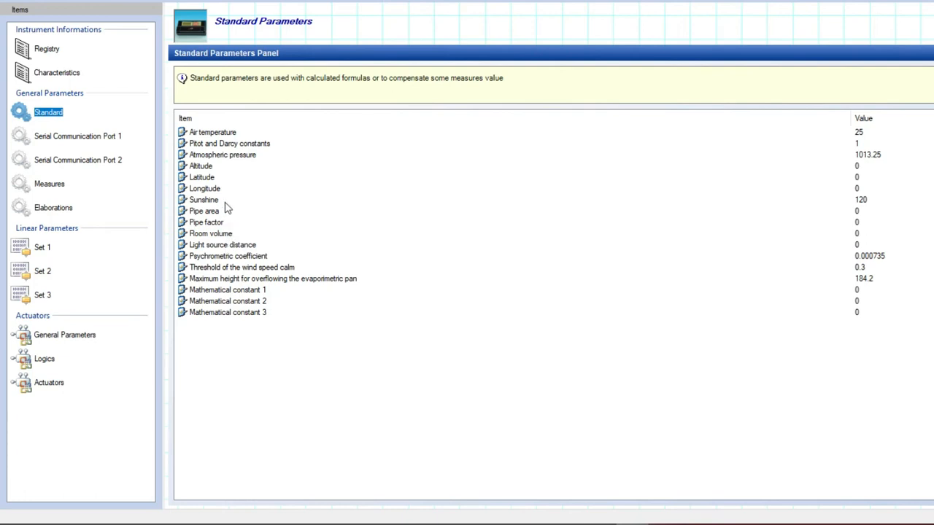
{"action": "left_click", "coordinate": [204, 199]}
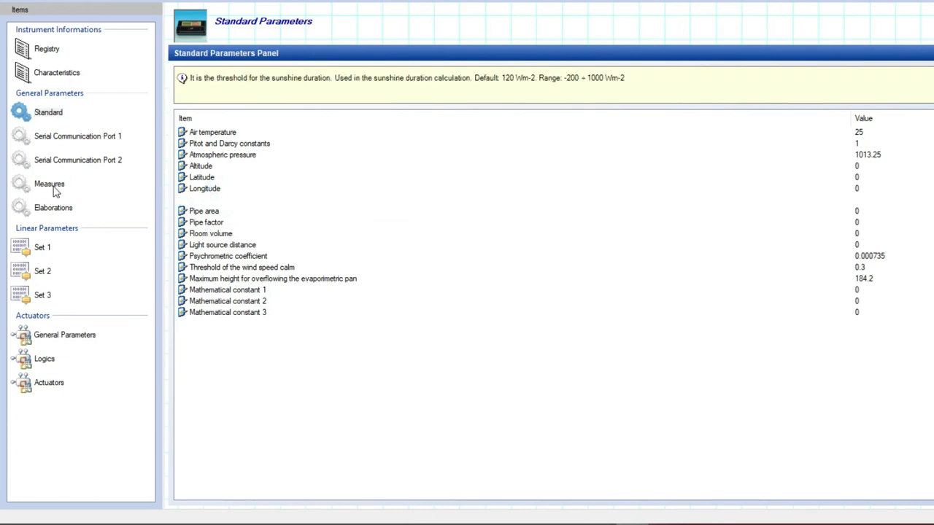
{"action": "left_click", "coordinate": [48, 183]}
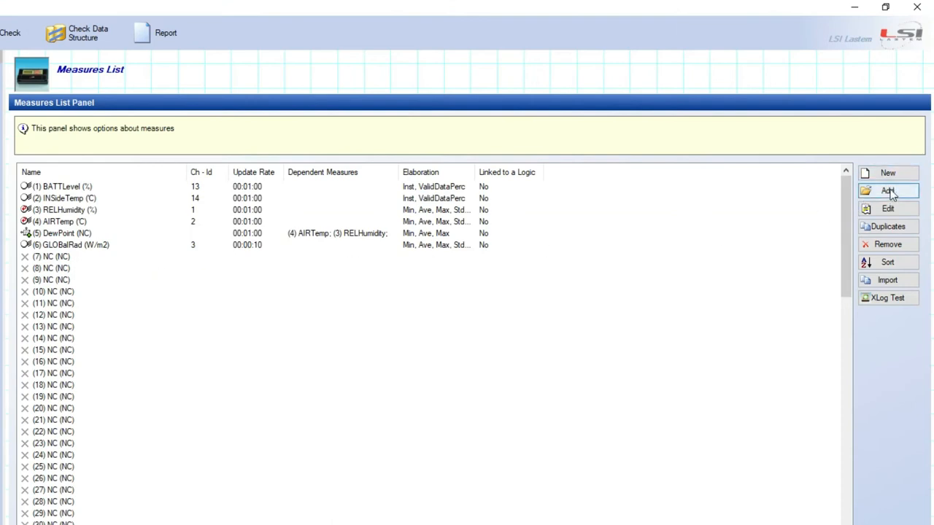
Import sensor DPD504.1 to add DirectRAD as measure 7 on channel 4 and open its properties
{"action": "left_click", "coordinate": [887, 190]}
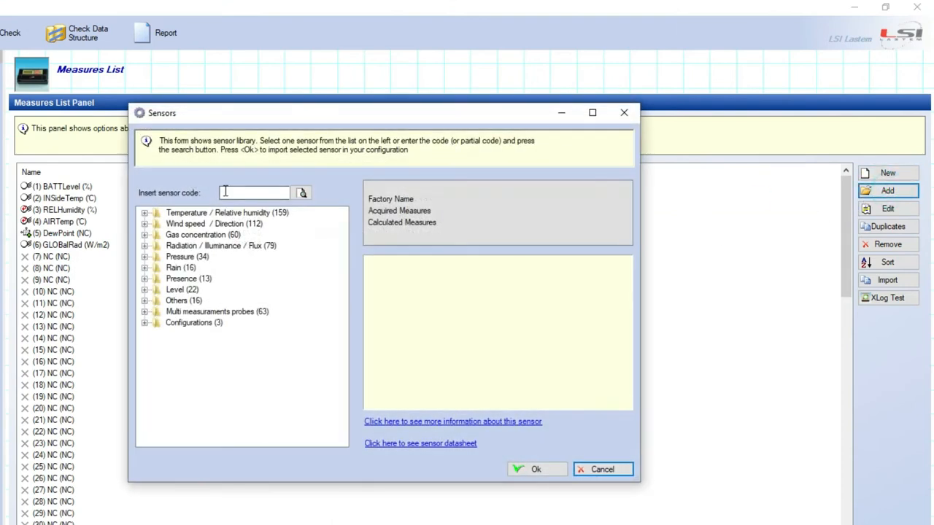
{"action": "type", "text": "DPD504.1"}
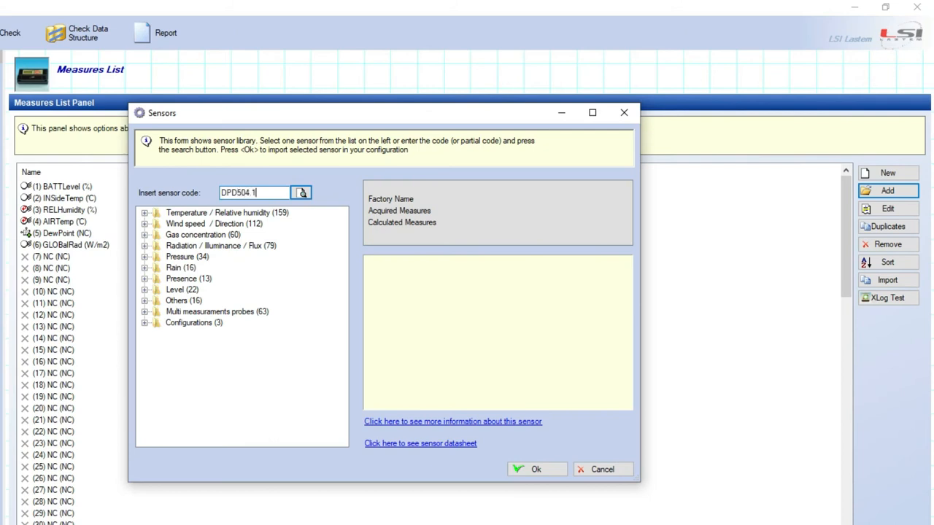
{"action": "left_click", "coordinate": [300, 193]}
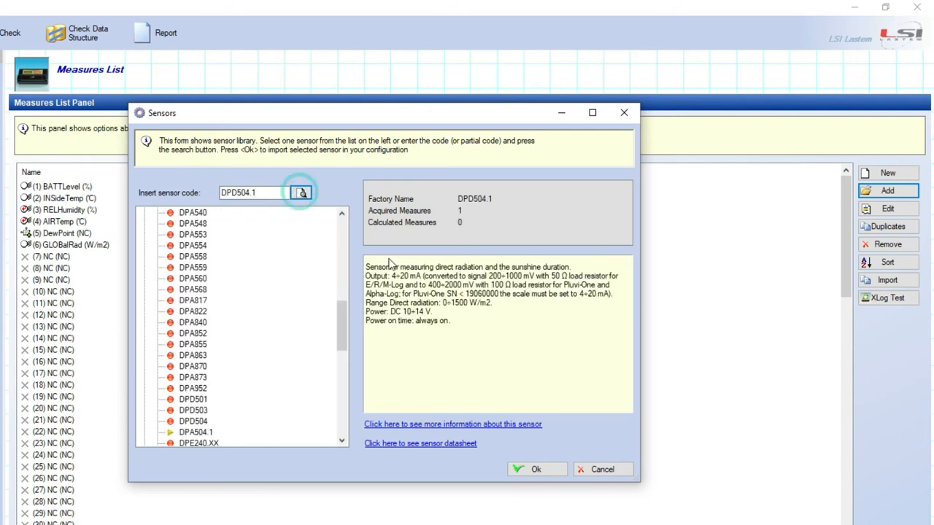
{"action": "left_click", "coordinate": [300, 193]}
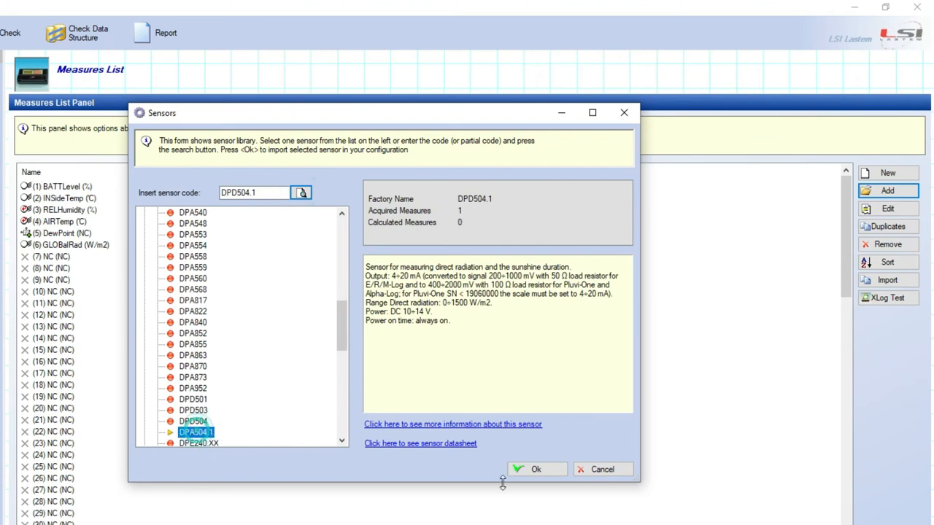
{"action": "left_click", "coordinate": [536, 469]}
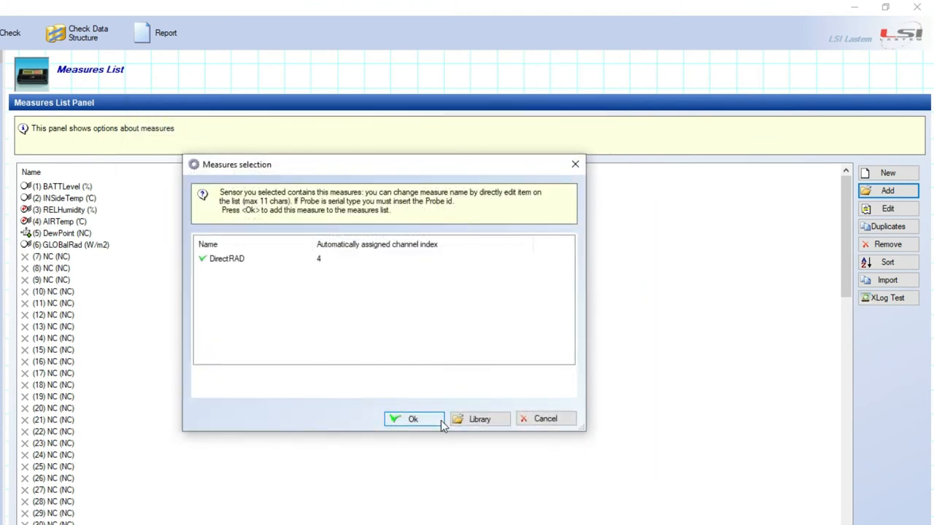
{"action": "left_click", "coordinate": [413, 417]}
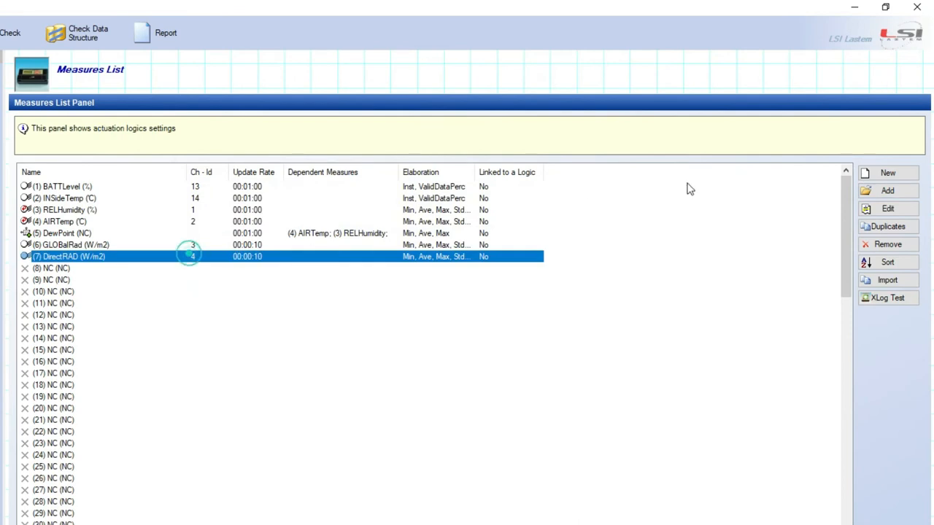
{"action": "left_click", "coordinate": [887, 209]}
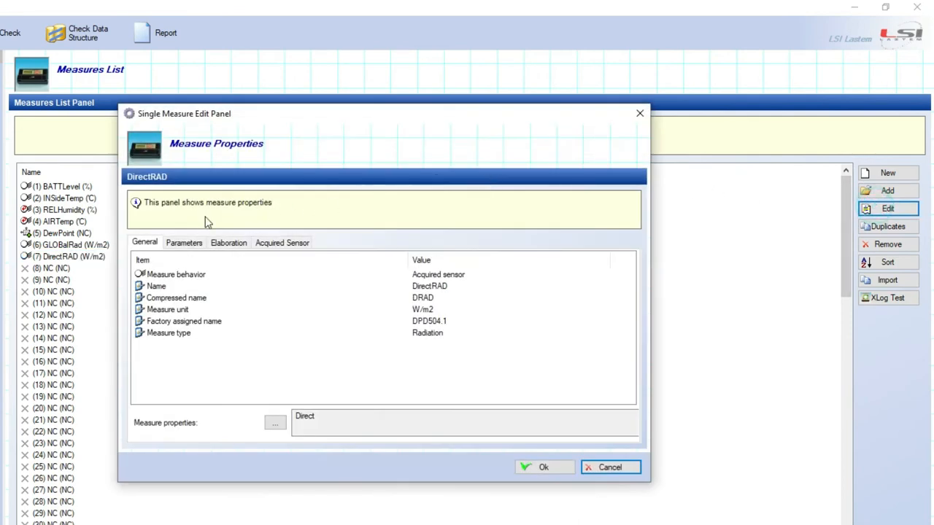
Review DirectRAD's scaling: internal 200–1000 mapped to user 0–1500 W/m2, precision 0
{"action": "left_click", "coordinate": [184, 242]}
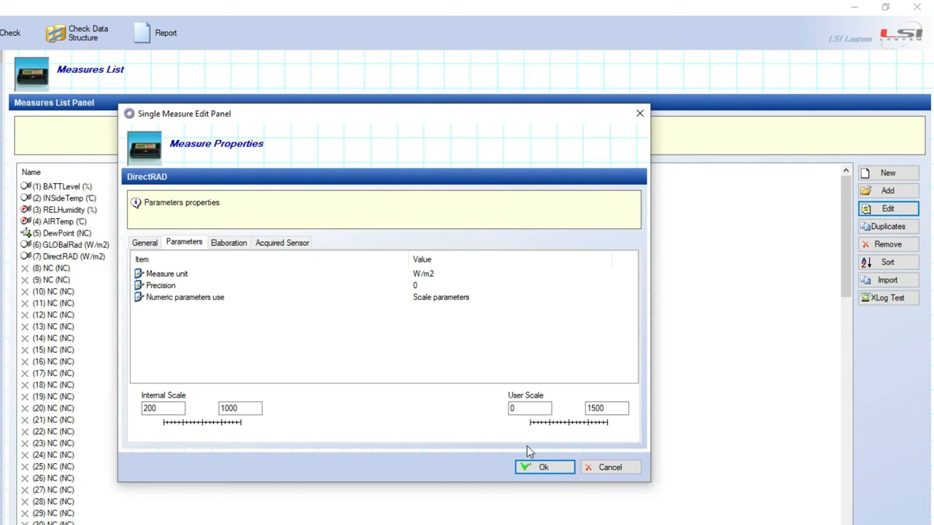
{"action": "mouse_move", "coordinate": [399, 371]}
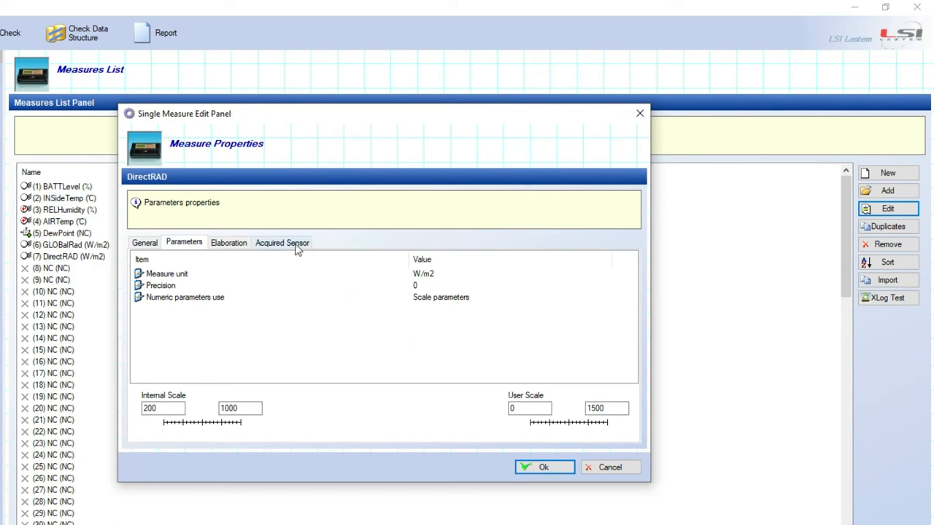
Accept DirectRAD's sensor settings: analog -300 ÷ 1200 mV, channel 4, always on
{"action": "left_click", "coordinate": [282, 242]}
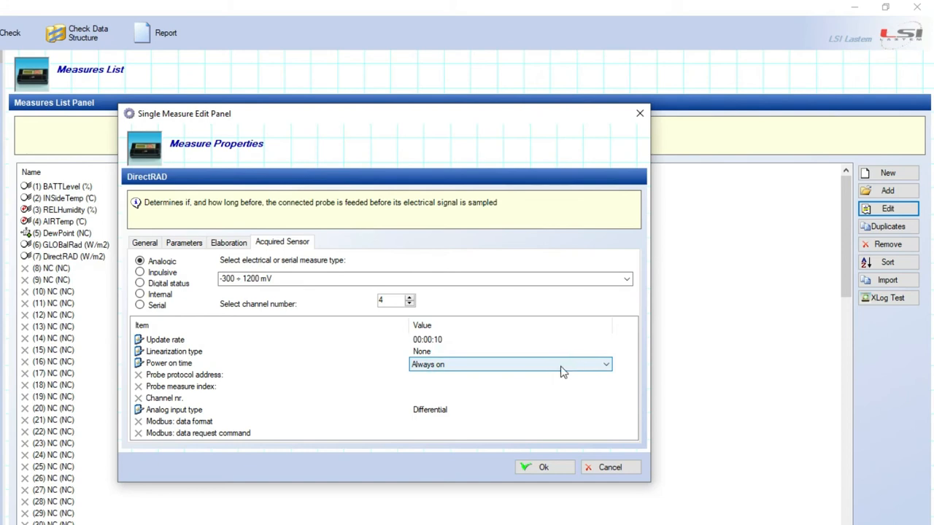
{"action": "mouse_move", "coordinate": [609, 370]}
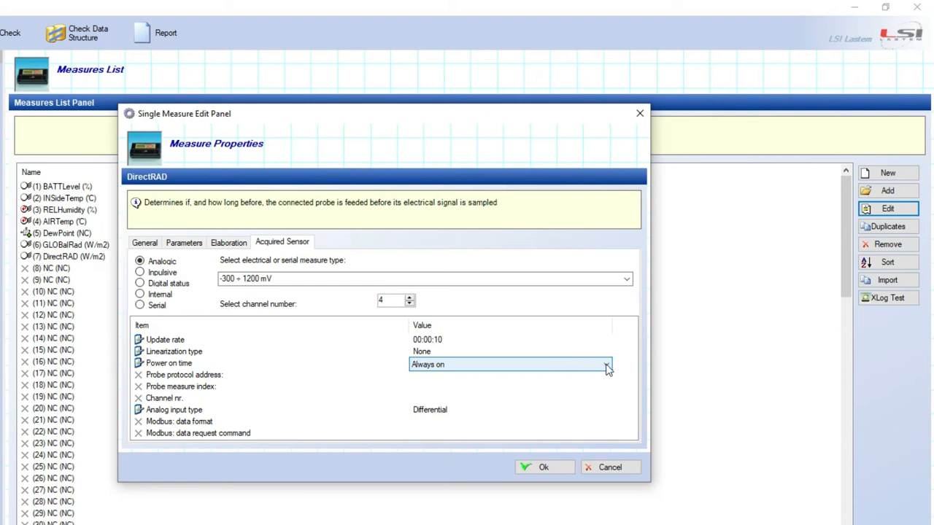
{"action": "left_click", "coordinate": [606, 365]}
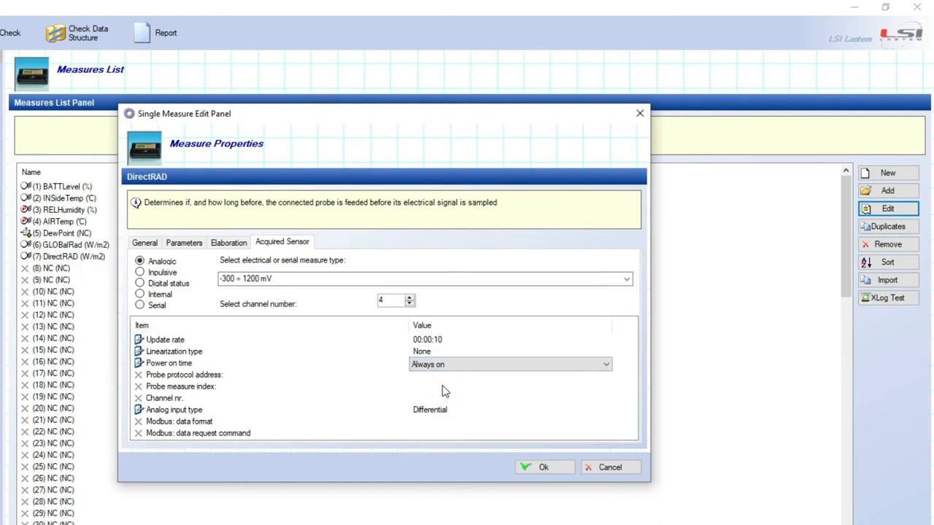
{"action": "mouse_move", "coordinate": [525, 443]}
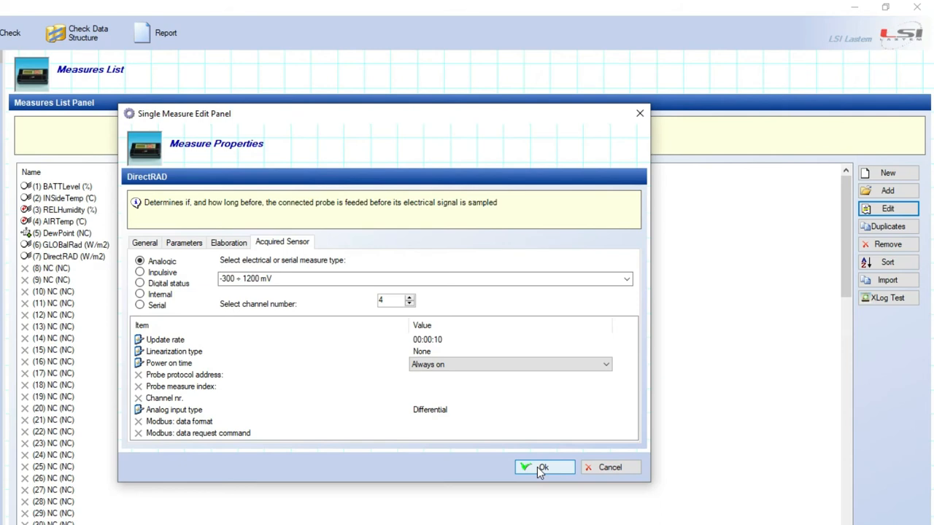
{"action": "left_click", "coordinate": [544, 467]}
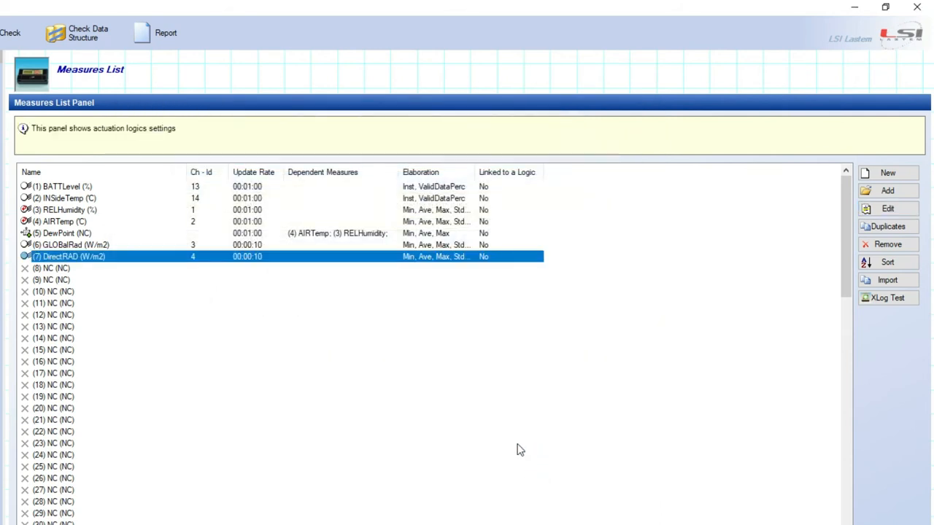
{"action": "mouse_move", "coordinate": [589, 323]}
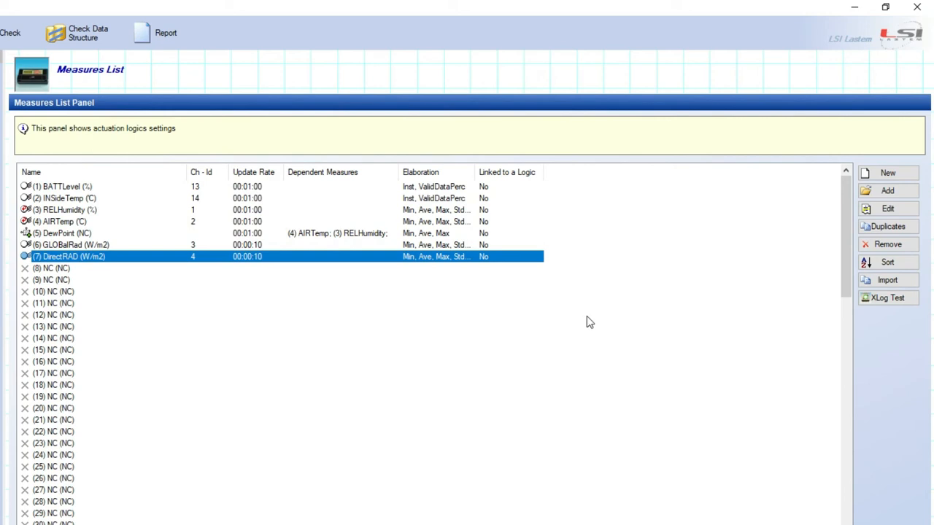
{"action": "left_click", "coordinate": [888, 173]}
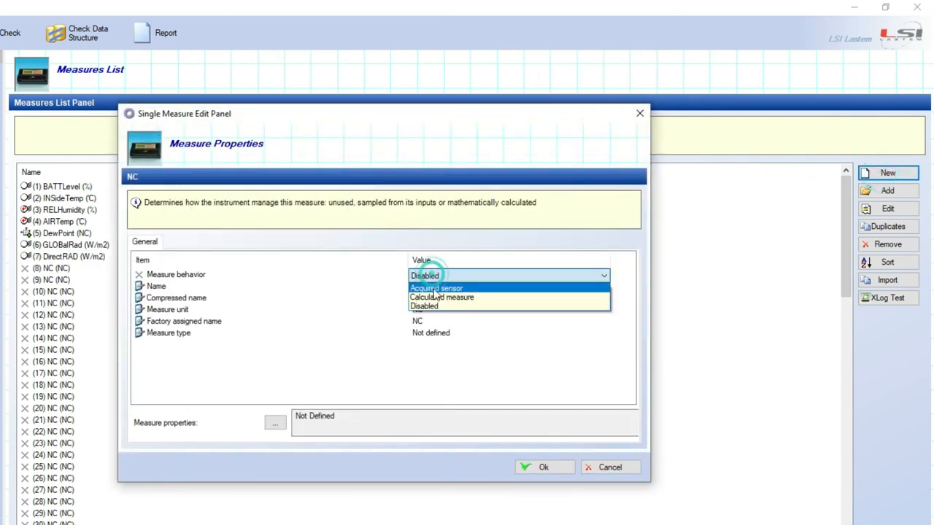
Create calculated measure 8, Sunshine (min), from DirectRAD with the Sunshine threshold parameter
{"action": "left_click", "coordinate": [441, 297]}
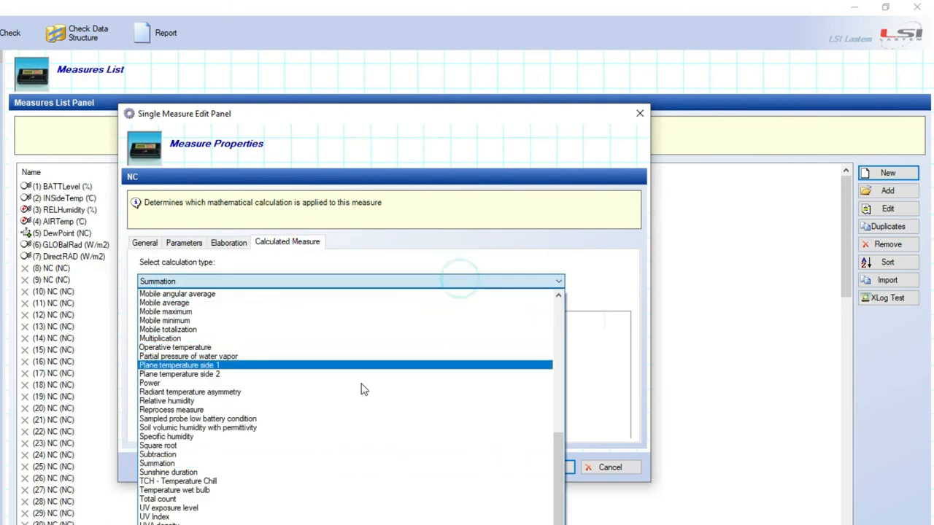
{"action": "mouse_move", "coordinate": [303, 427]}
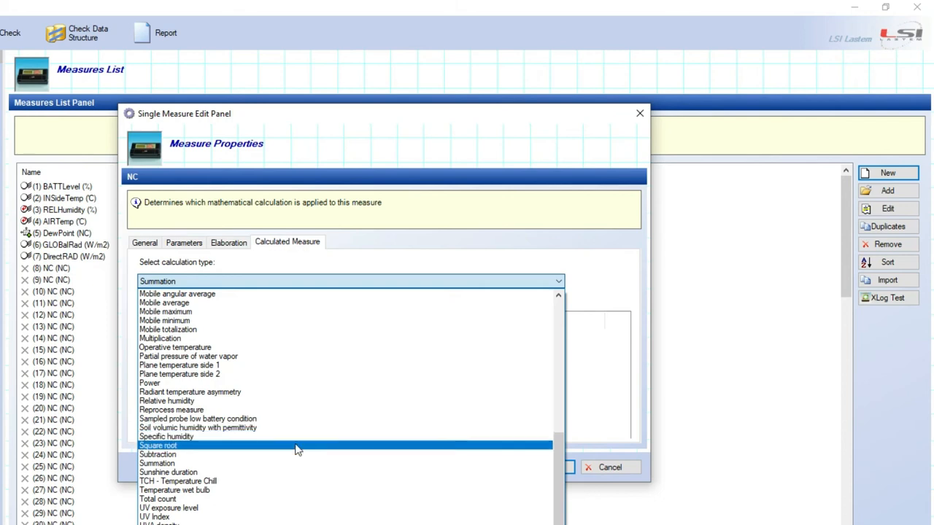
{"action": "left_click", "coordinate": [168, 472]}
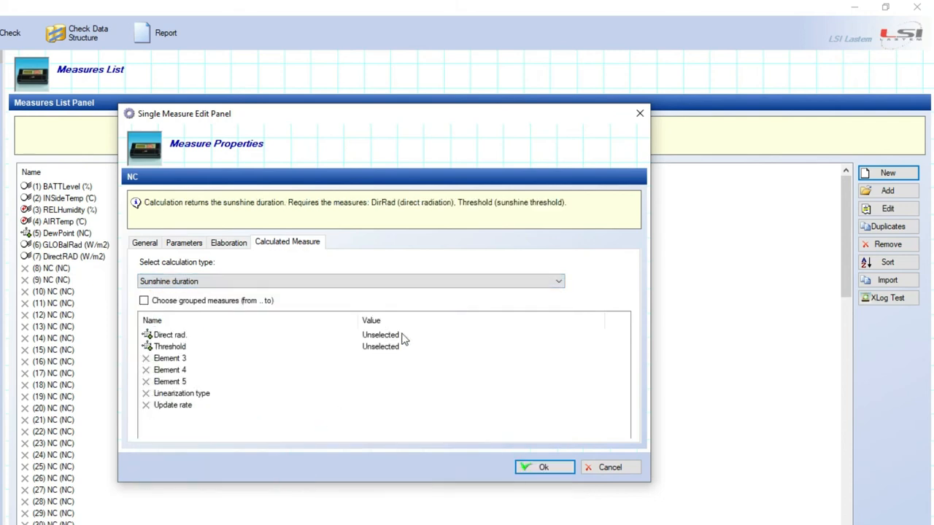
{"action": "left_click", "coordinate": [480, 335]}
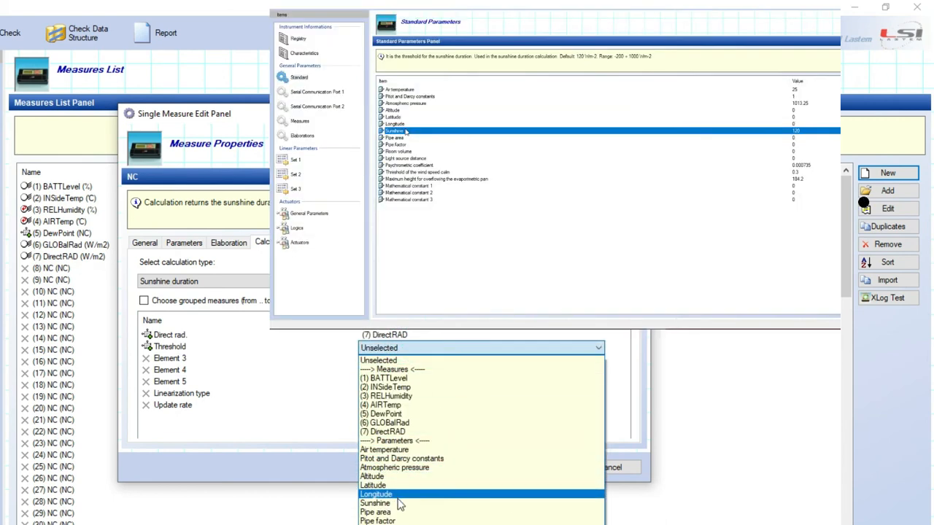
{"action": "left_click", "coordinate": [375, 503]}
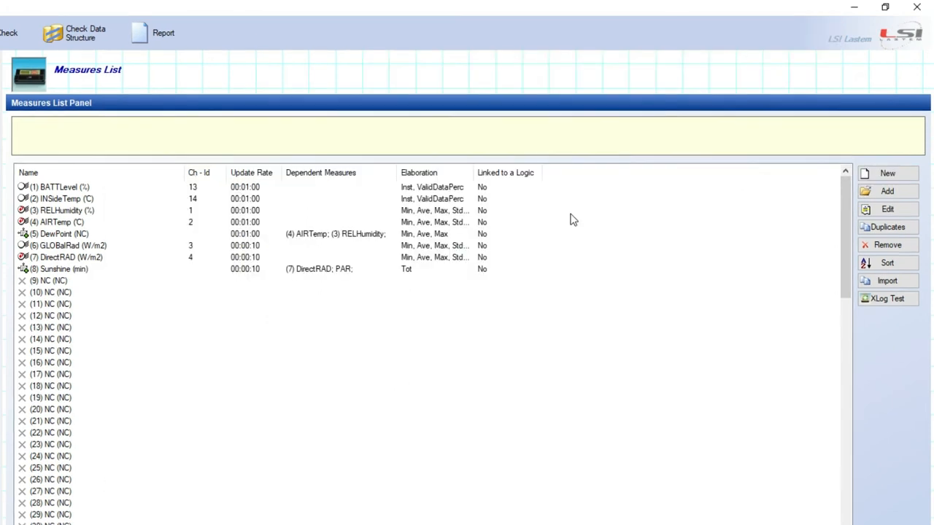
{"action": "left_click", "coordinate": [66, 245]}
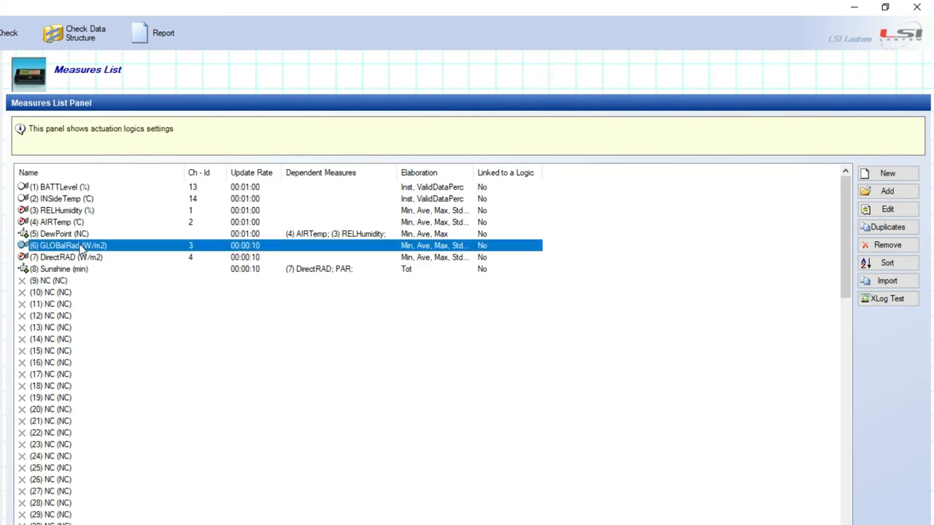
Review GLOBalRad's acquisition and statistics tabs, then show Demo1's elaboration parameters
{"action": "left_click", "coordinate": [887, 209]}
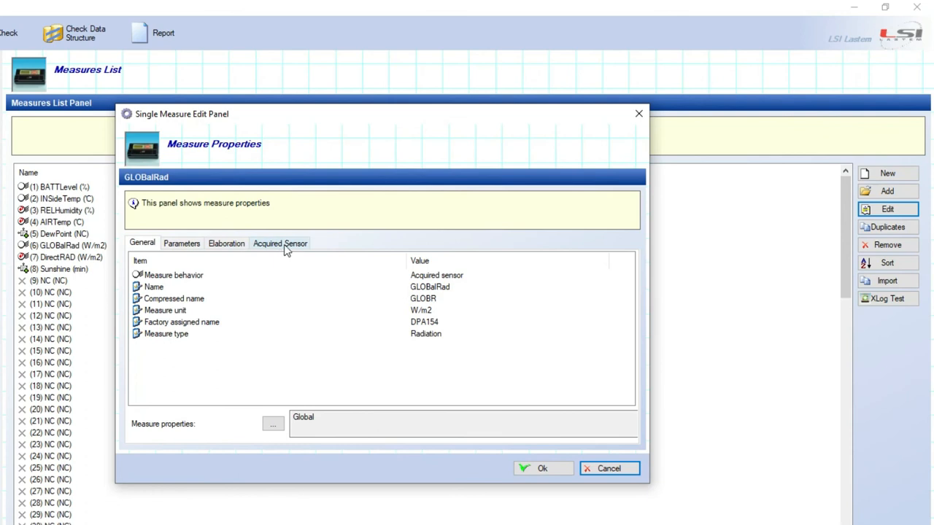
{"action": "left_click", "coordinate": [279, 243]}
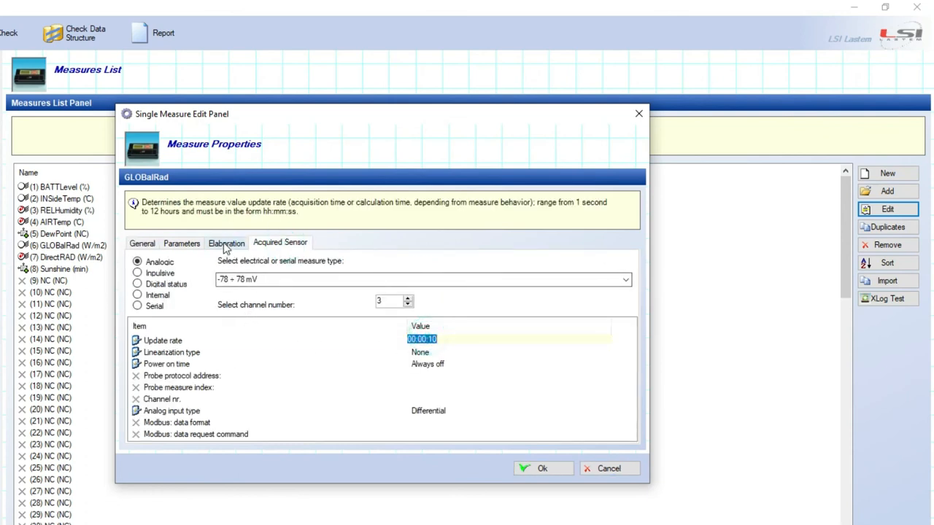
{"action": "left_click", "coordinate": [226, 243]}
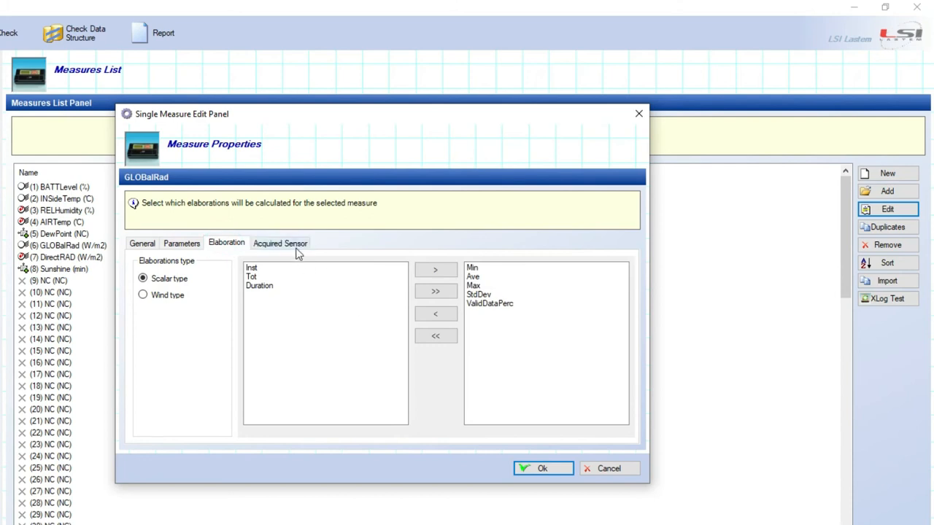
{"action": "left_click", "coordinate": [280, 243]}
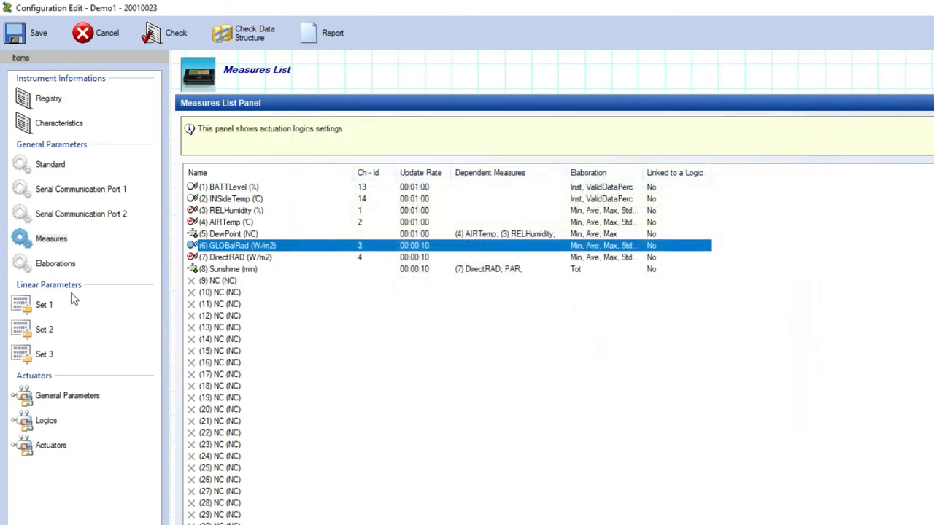
{"action": "left_click", "coordinate": [56, 264]}
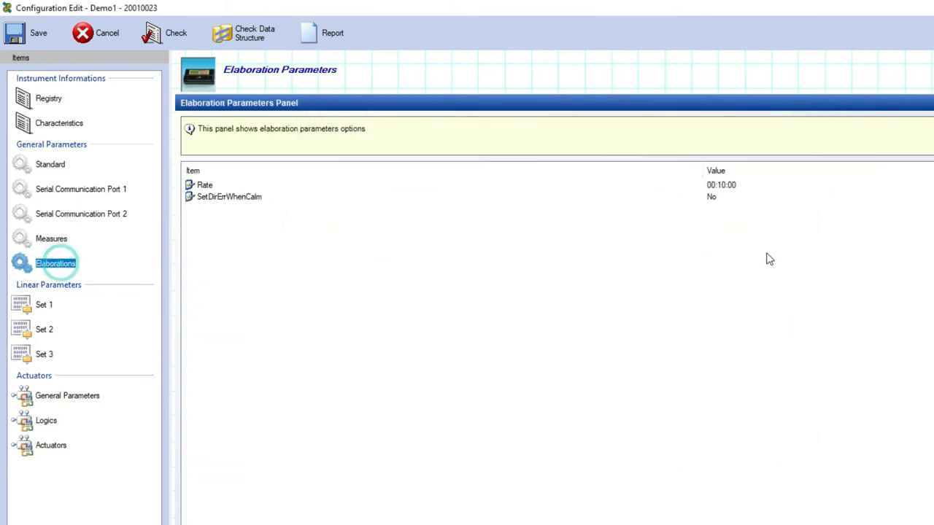
Inspect the 00:10:00 elaboration rate, return to Measures, and open Measures Order via Save
{"action": "left_click", "coordinate": [720, 184]}
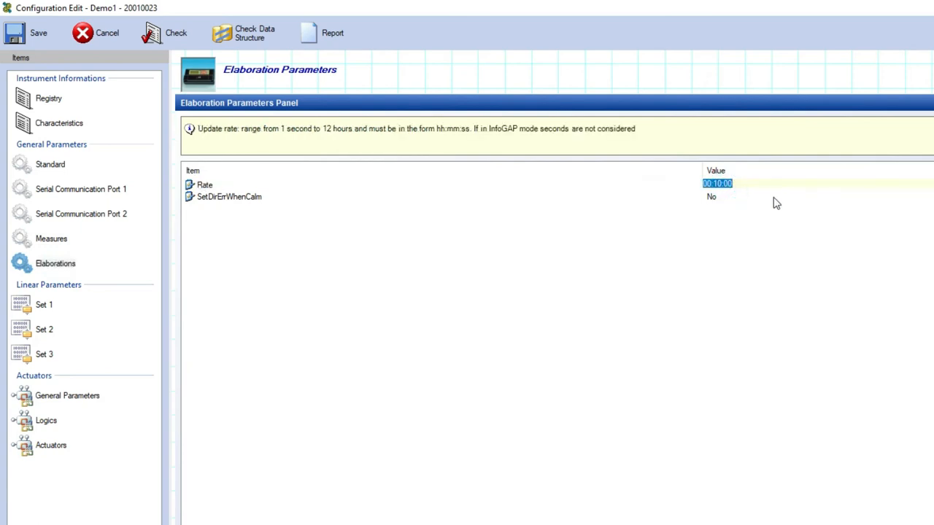
{"action": "left_click", "coordinate": [51, 238]}
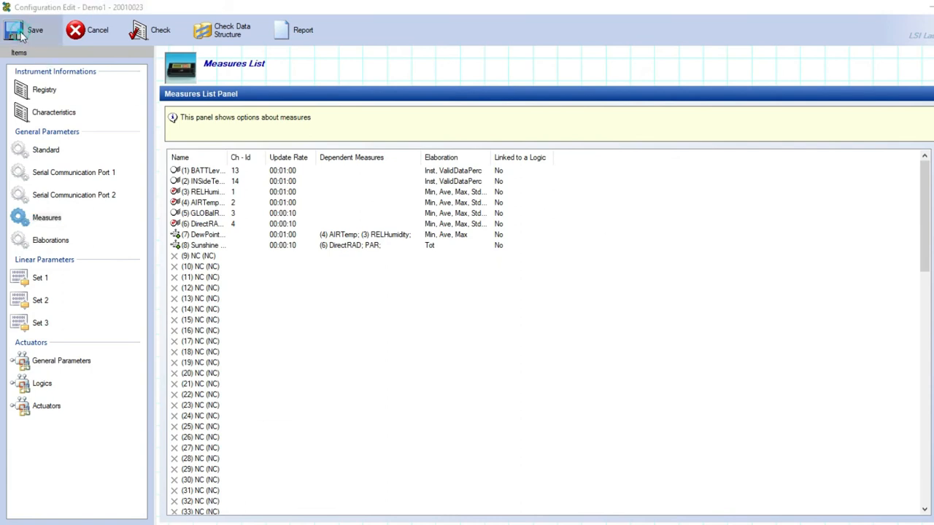
{"action": "left_click", "coordinate": [35, 30]}
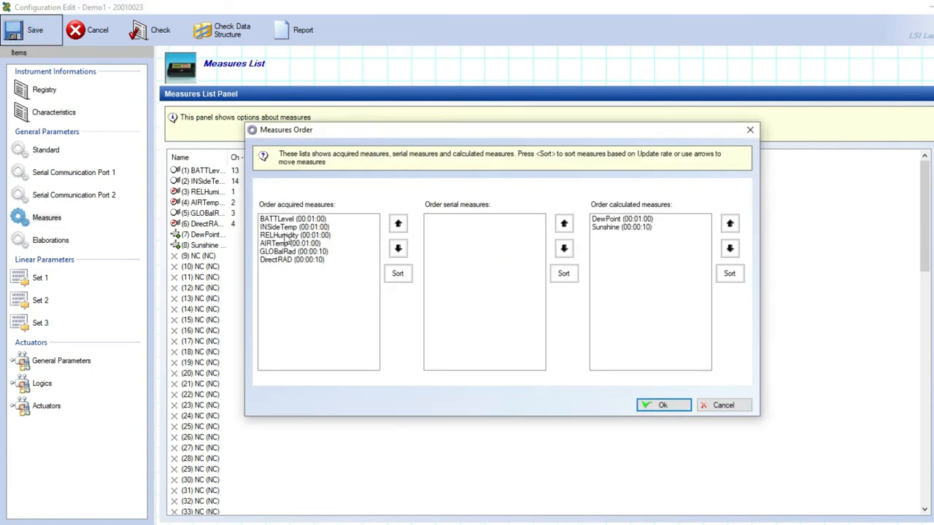
Move BATTLevel to the end of the acquired measures order and confirm
{"action": "left_click", "coordinate": [397, 248]}
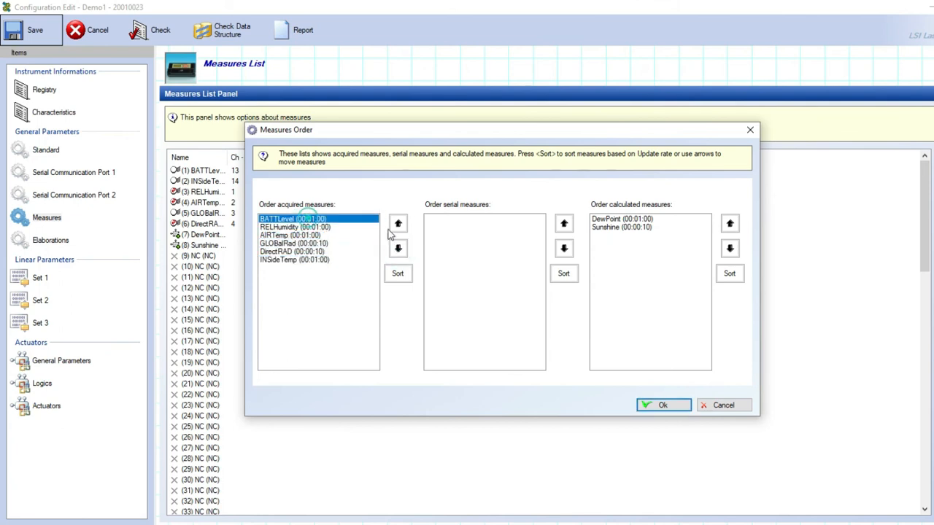
{"action": "left_click", "coordinate": [398, 248]}
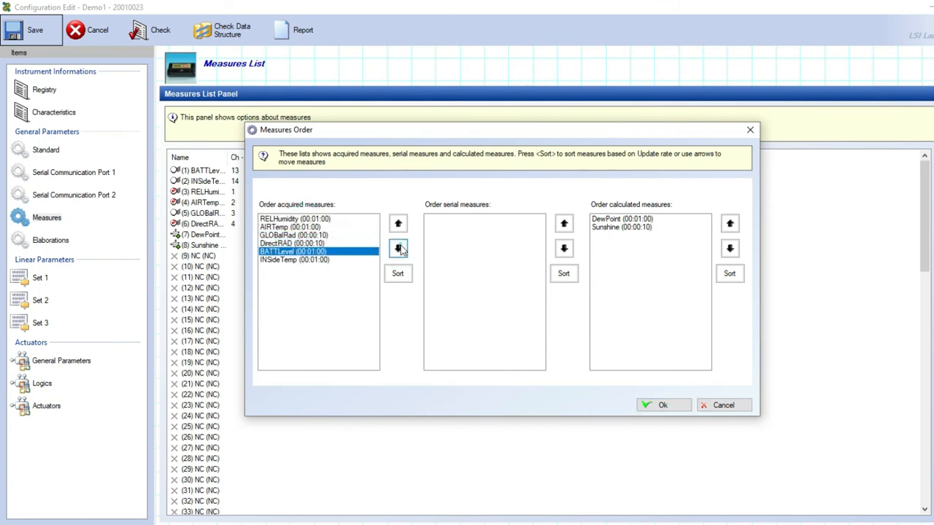
{"action": "left_click", "coordinate": [398, 248]}
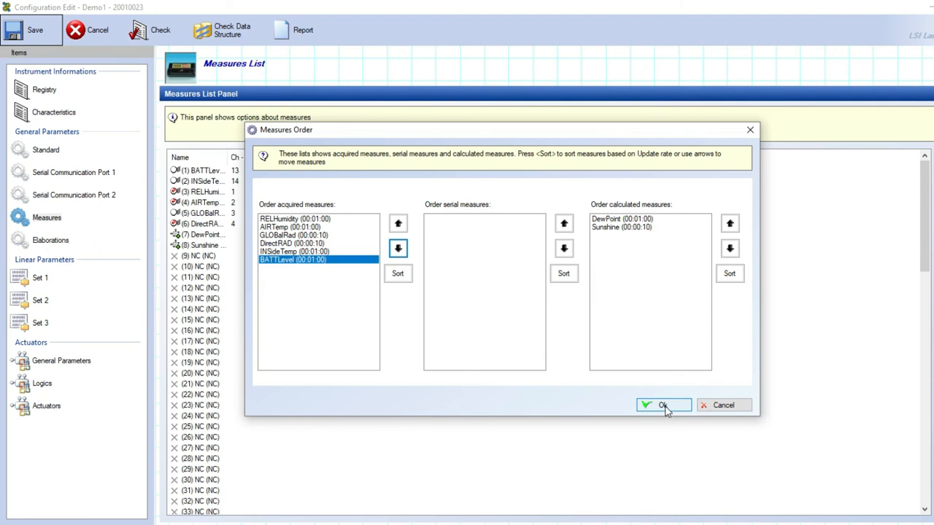
{"action": "left_click", "coordinate": [662, 405]}
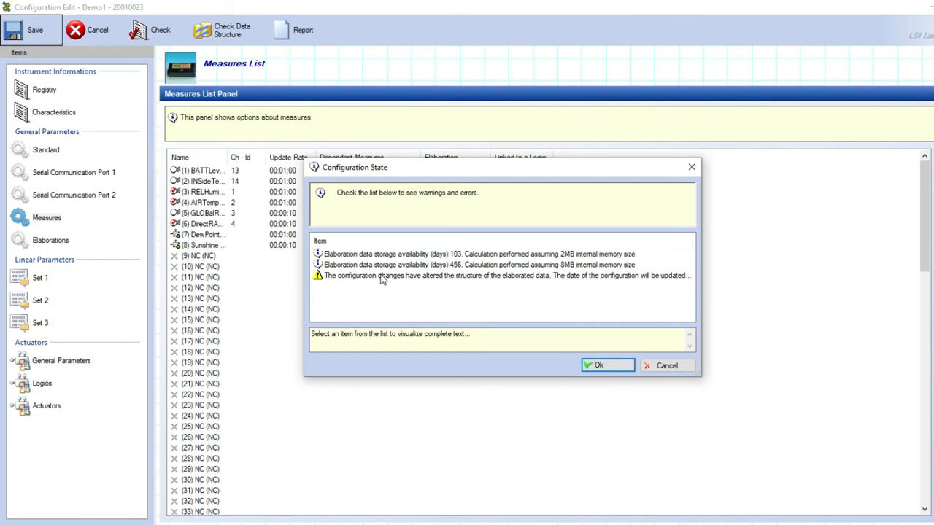
{"action": "mouse_move", "coordinate": [460, 284]}
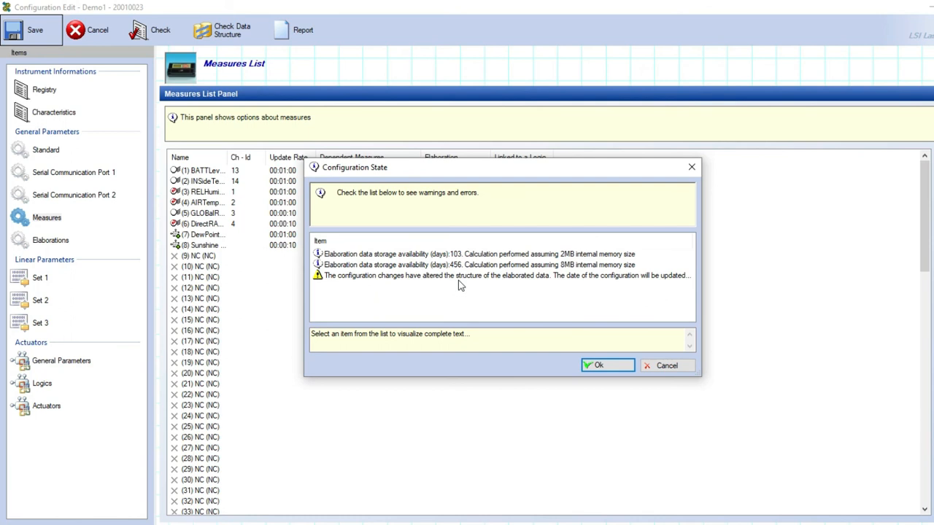
{"action": "mouse_move", "coordinate": [461, 271]}
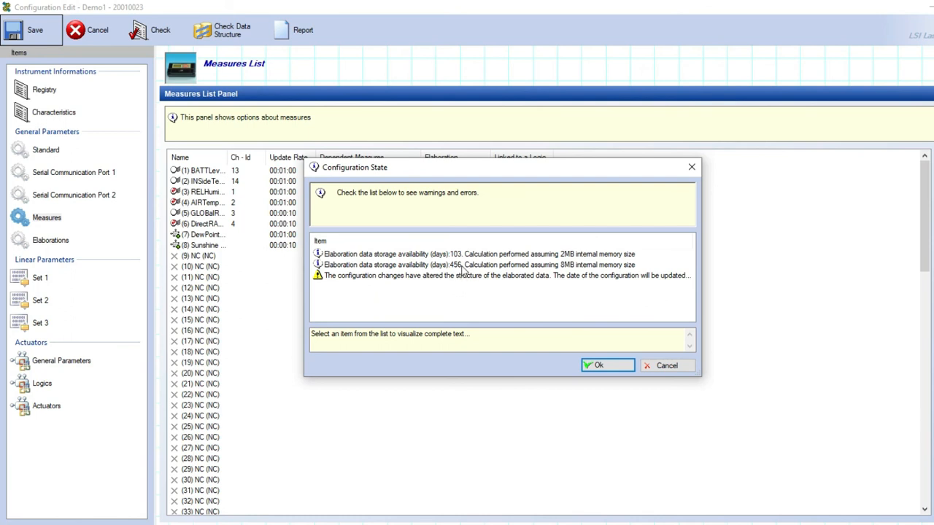
Accept the Configuration State warnings to save Demo1 and close the editor
{"action": "left_click", "coordinate": [598, 365]}
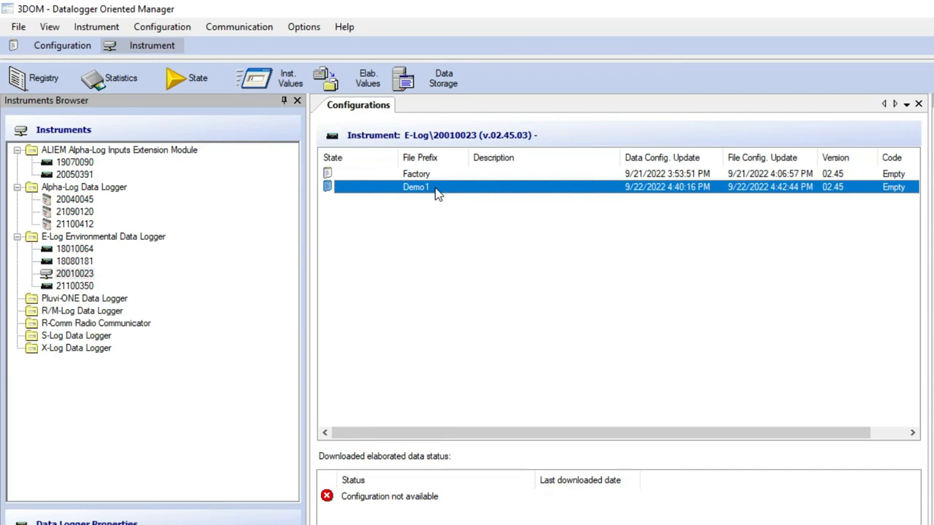
Upload Demo1 to E-Log 20010023, accepting loss of its elaborated data
{"action": "left_click", "coordinate": [162, 27]}
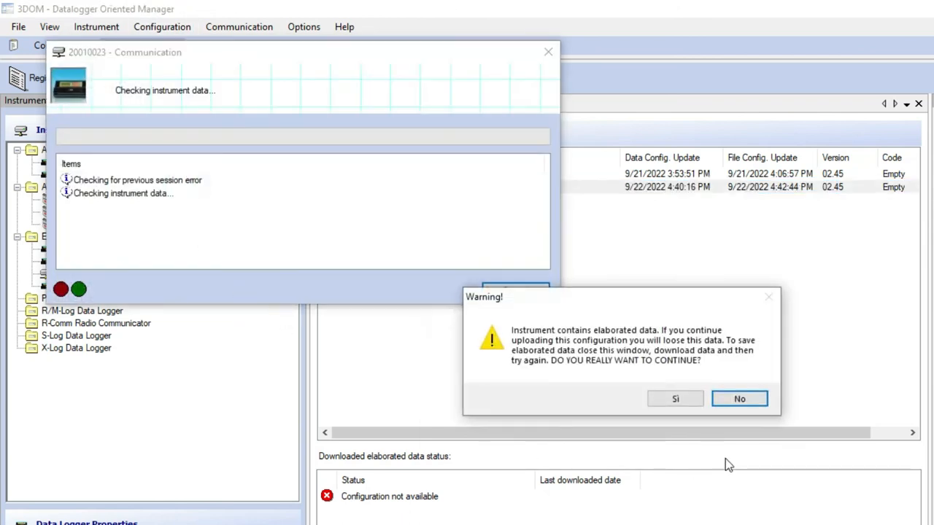
{"action": "mouse_move", "coordinate": [580, 305]}
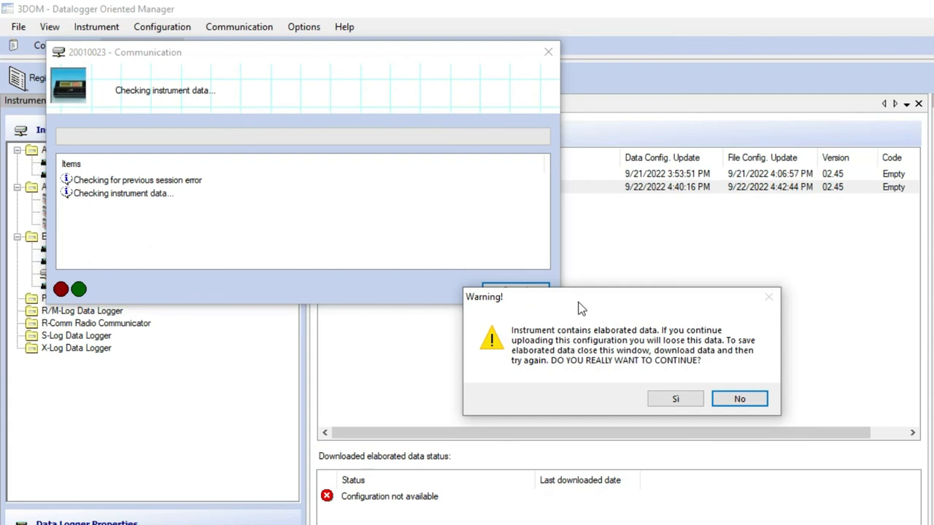
{"action": "mouse_move", "coordinate": [674, 399]}
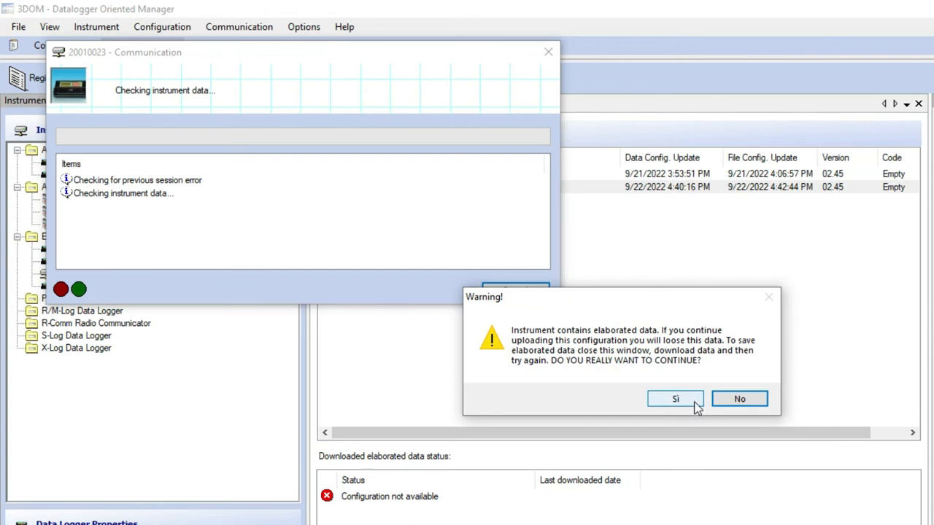
{"action": "left_click", "coordinate": [675, 398]}
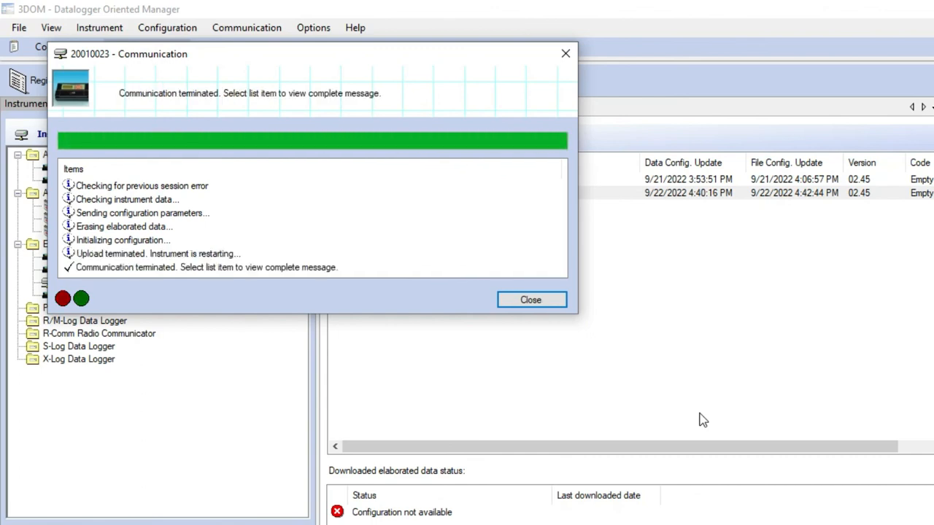
Dismiss the communication report and reopen the Demo1 configuration in the editor
{"action": "left_click", "coordinate": [530, 299]}
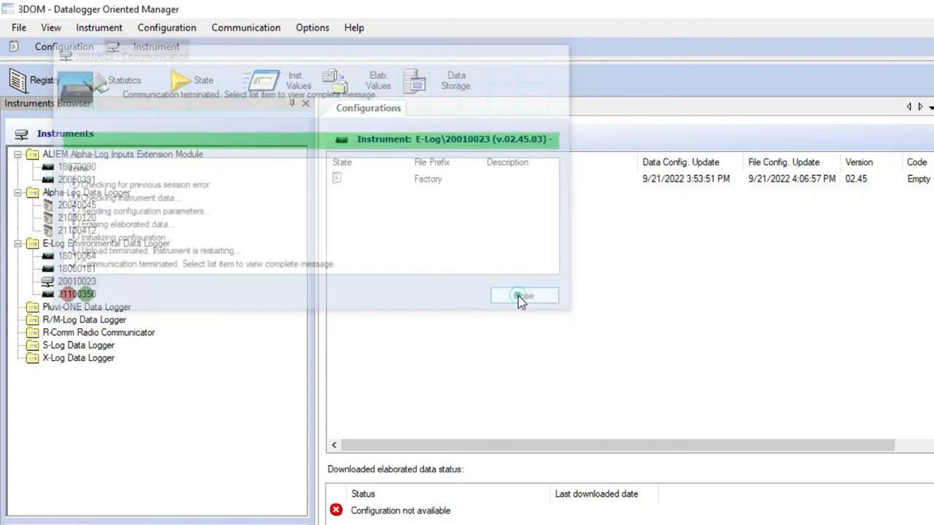
{"action": "left_click", "coordinate": [523, 296]}
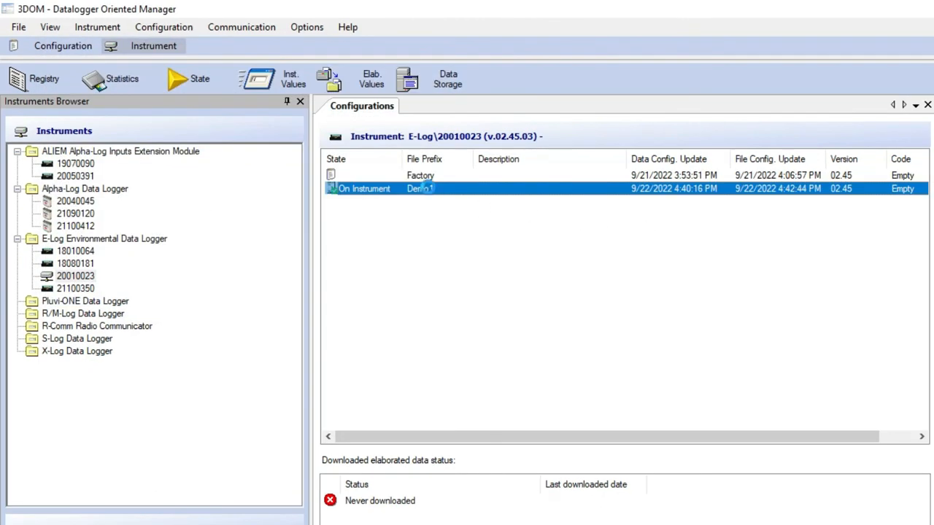
{"action": "double_click", "coordinate": [420, 188]}
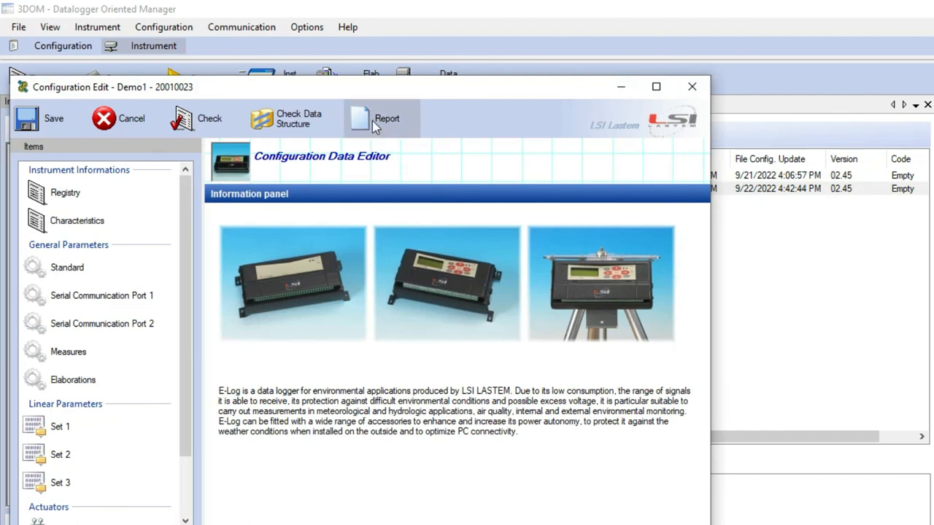
{"action": "mouse_move", "coordinate": [375, 130]}
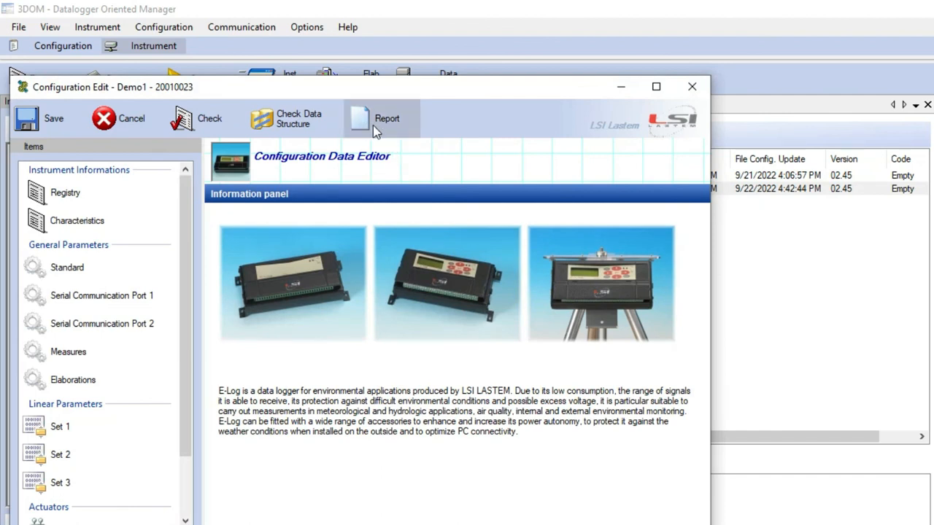